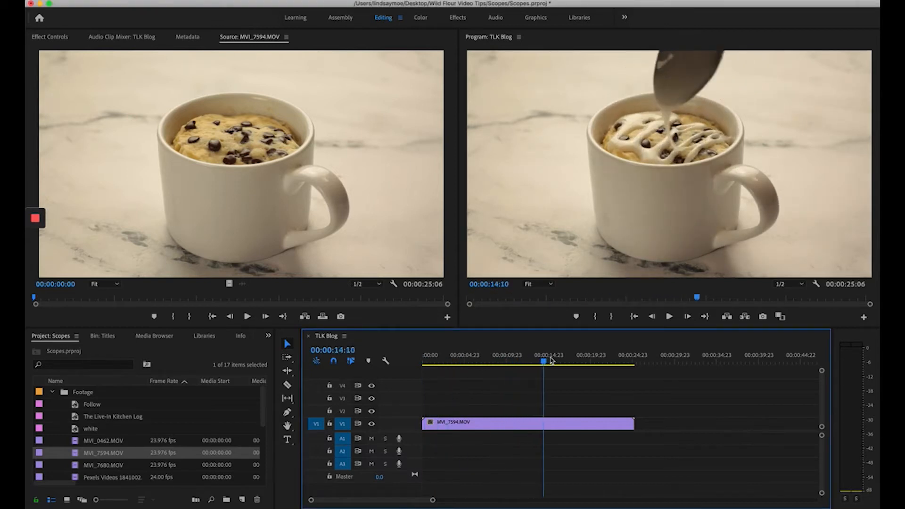
# - Scrub past the icing pour, settle on the un-iced mug cake at 00:00:03:08 and enter the Color workspace
pyautogui.click(553, 362)
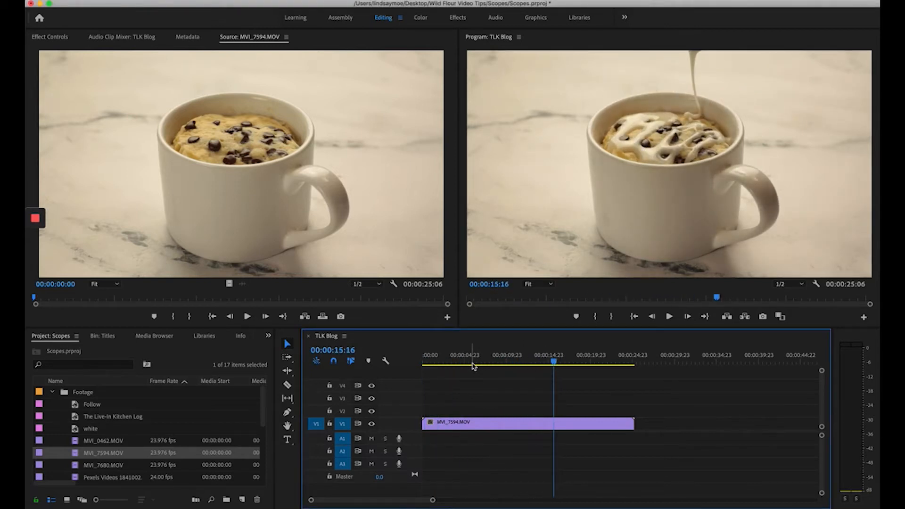
pyautogui.click(451, 362)
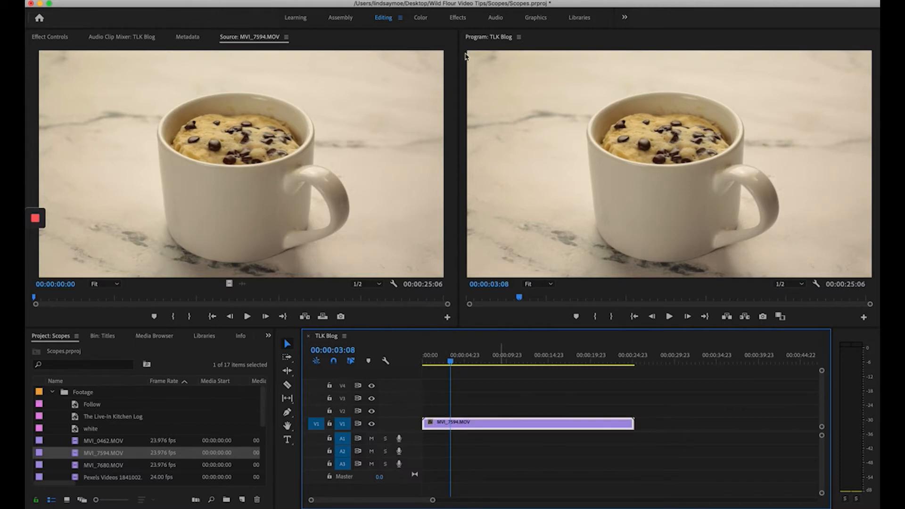
pyautogui.click(421, 17)
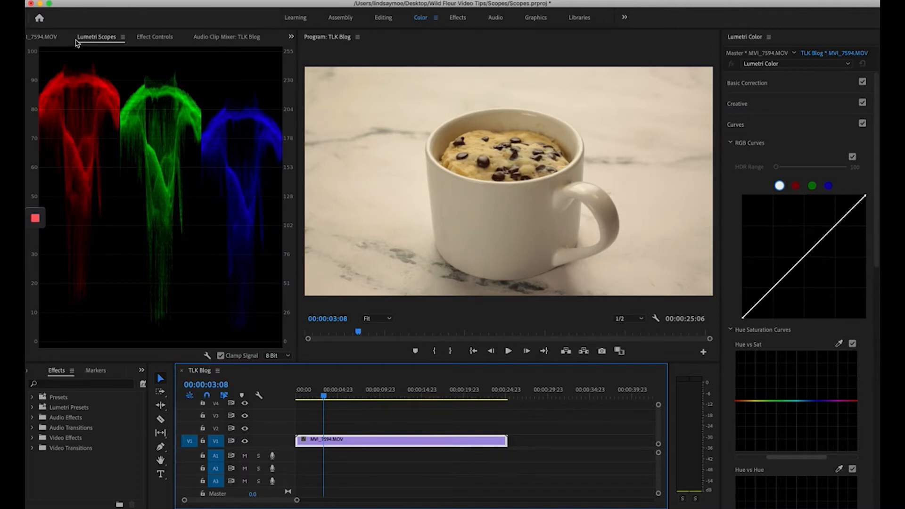
pyautogui.moveTo(77, 44)
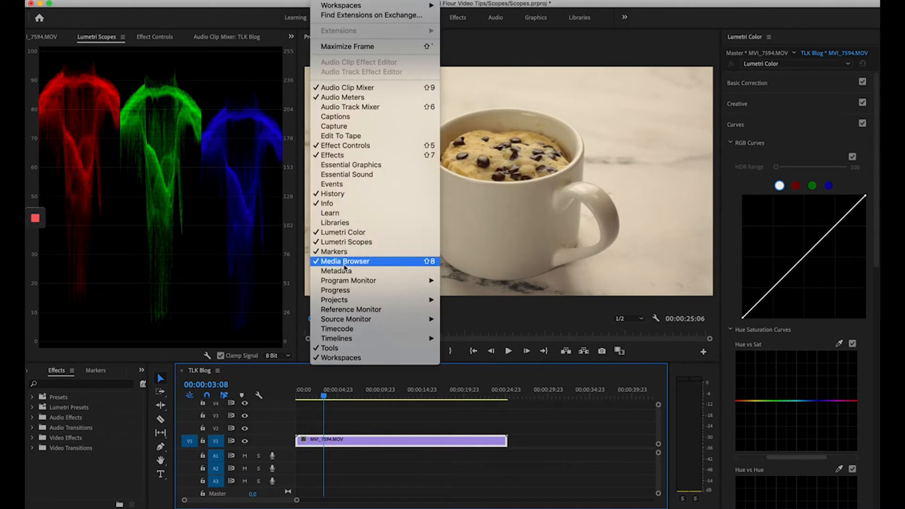
pyautogui.moveTo(277, 328)
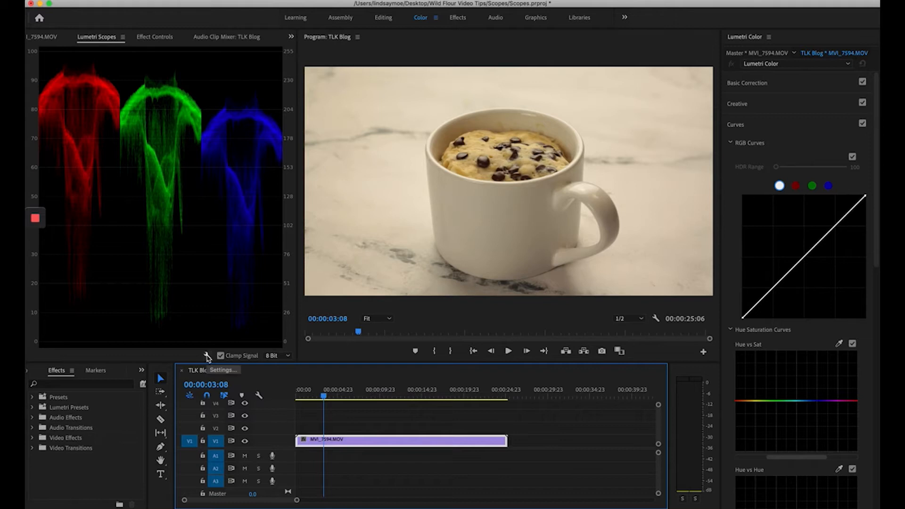
# - In Lumetri Scopes settings, choose Waveform (Luma) in place of Parade (RGB)
pyautogui.click(207, 356)
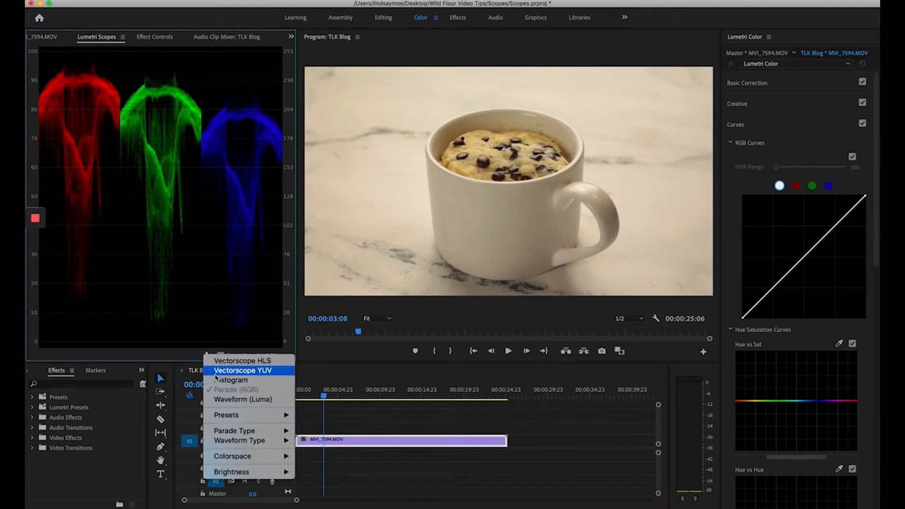
pyautogui.moveTo(244, 400)
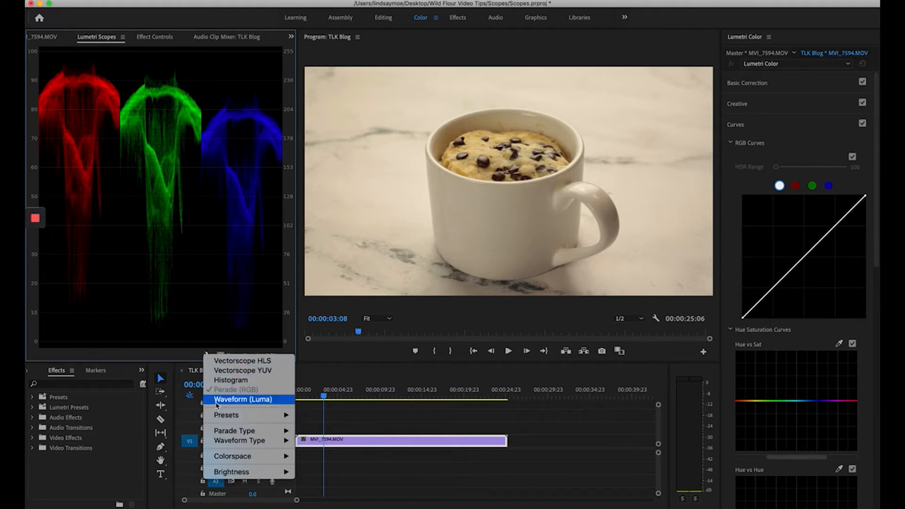
pyautogui.click(243, 400)
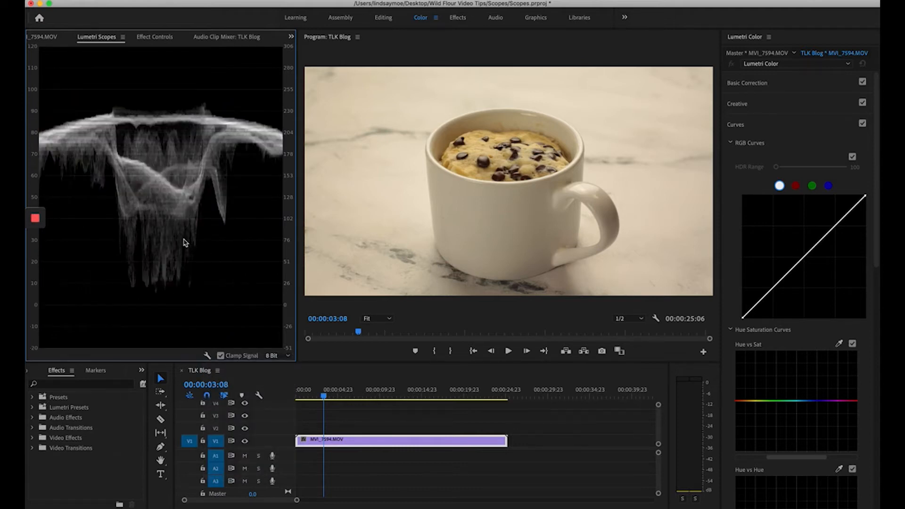
pyautogui.moveTo(134, 171)
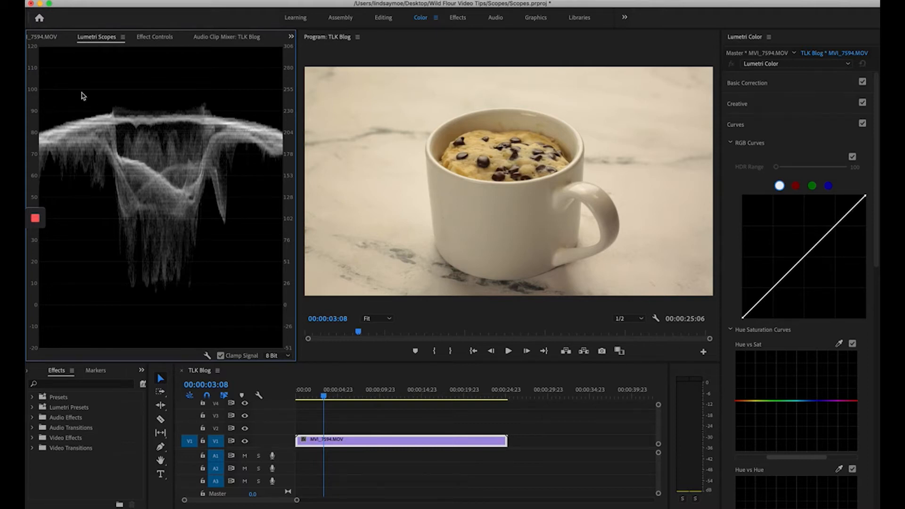
pyautogui.moveTo(178, 99)
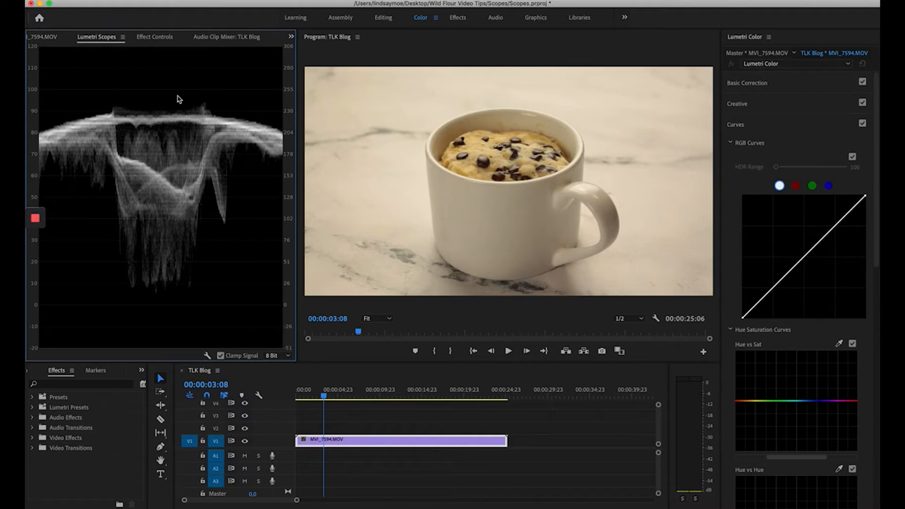
pyautogui.moveTo(52, 310)
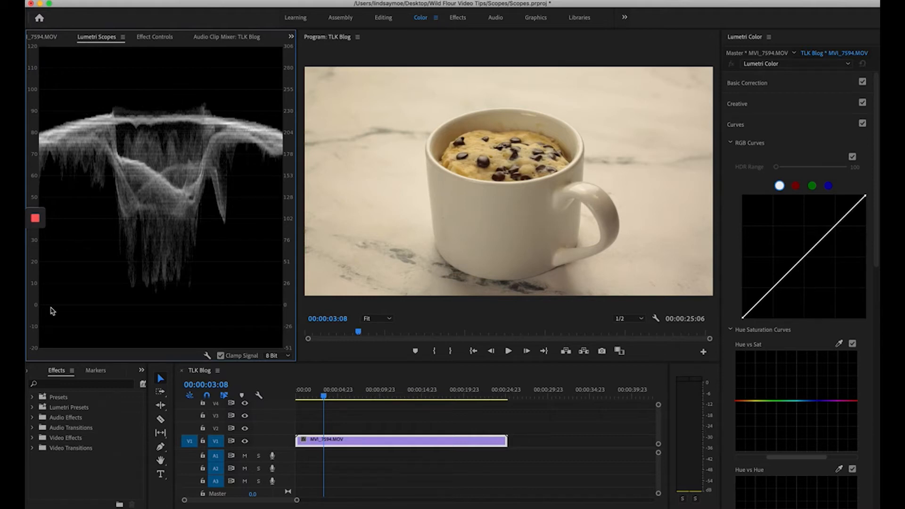
pyautogui.moveTo(162, 314)
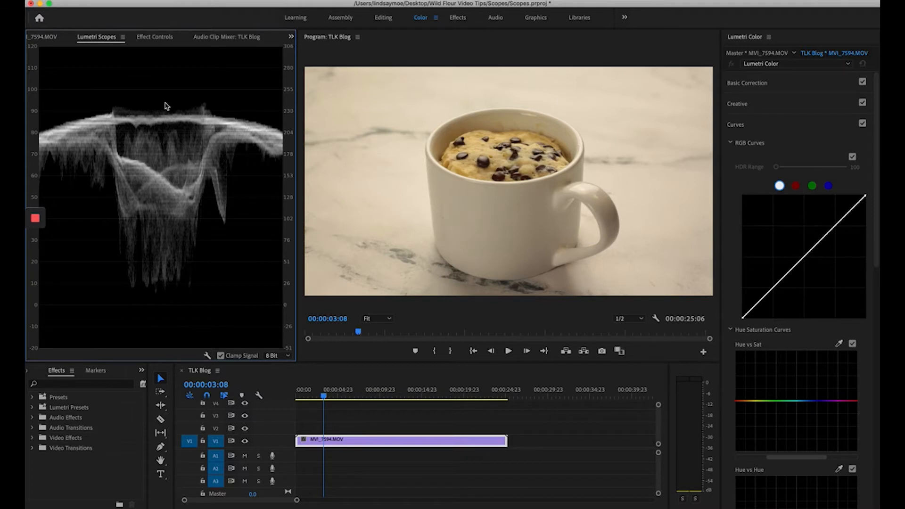
pyautogui.moveTo(137, 323)
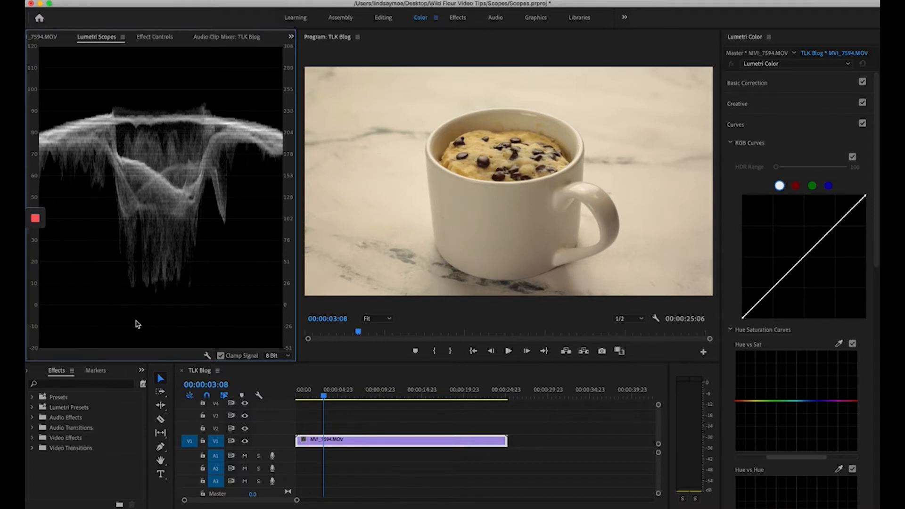
pyautogui.moveTo(190, 292)
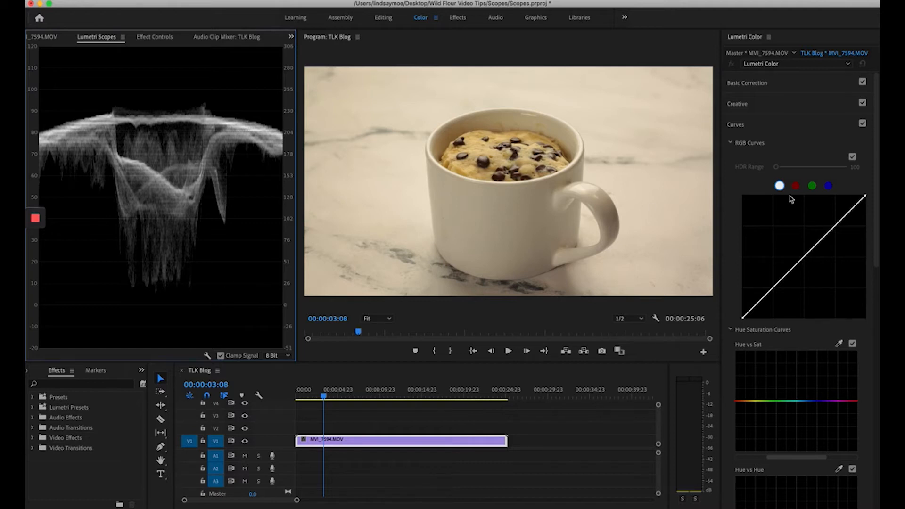
# - Pull the master RGB curve's white point inward to lift the mug shot's highlights on the waveform
pyautogui.click(735, 124)
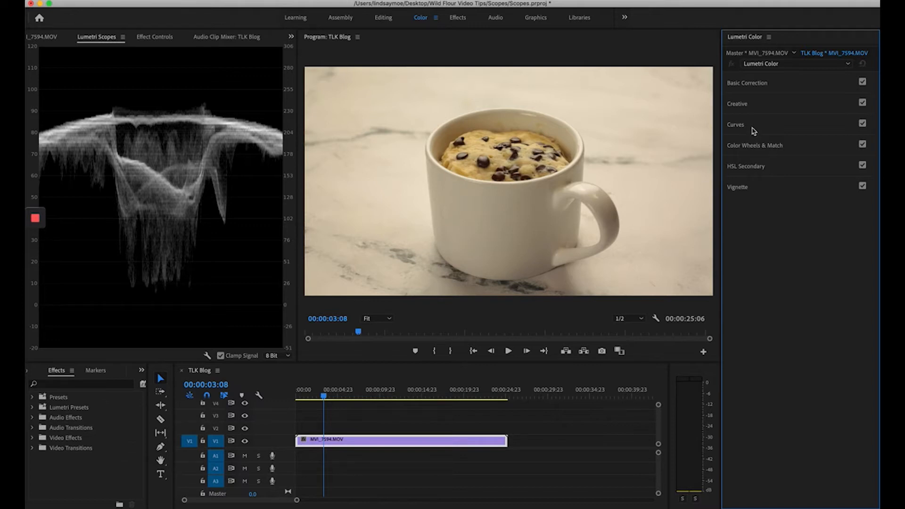
pyautogui.click(736, 125)
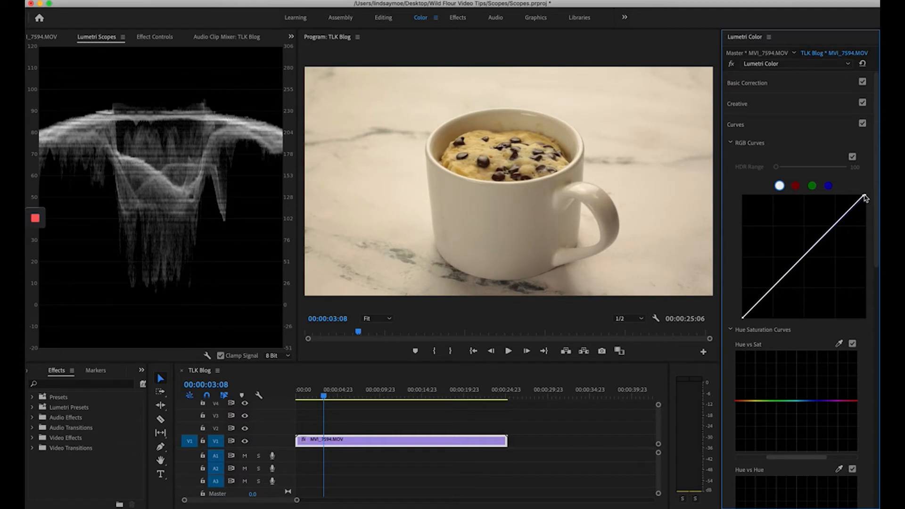
pyautogui.moveTo(865, 195); pyautogui.dragTo(860, 199)
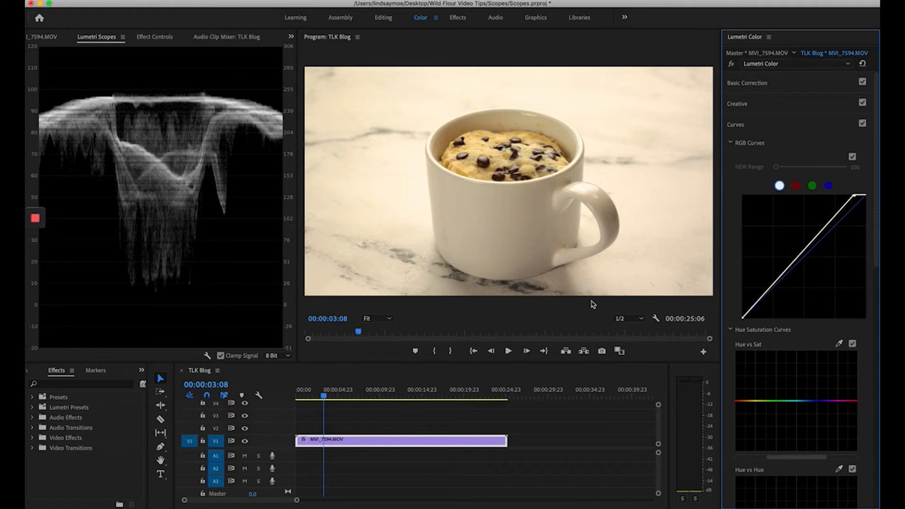
pyautogui.moveTo(745, 323)
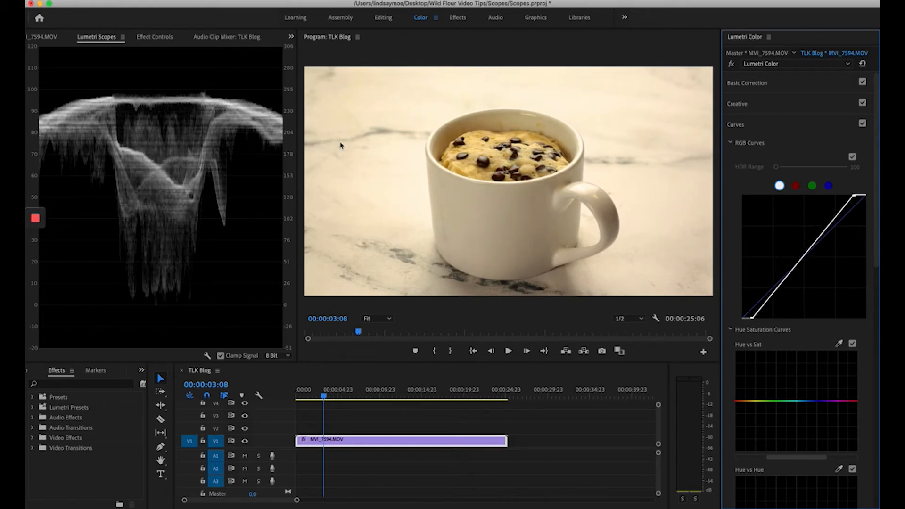
pyautogui.moveTo(546, 168)
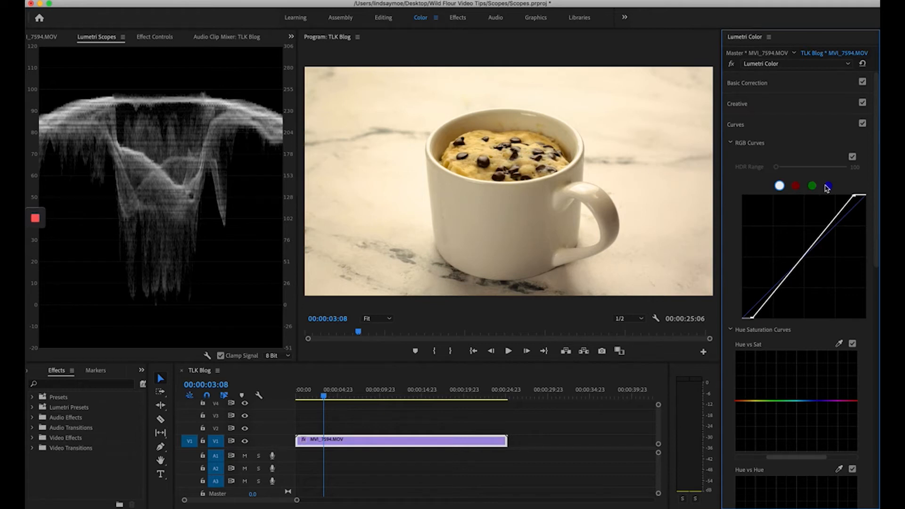
# - Enable Parade (RGB) and disable Waveform (Luma) in the Lumetri Scopes settings
pyautogui.click(205, 355)
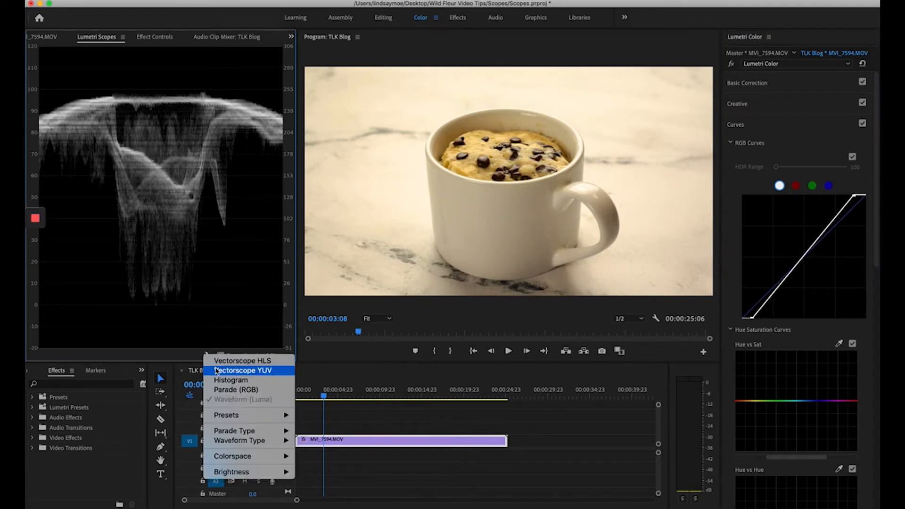
pyautogui.click(236, 390)
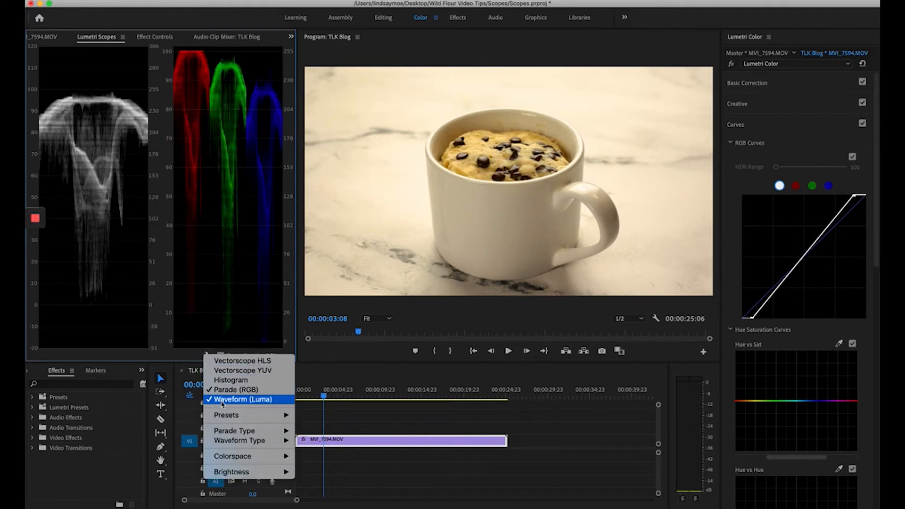
pyautogui.click(243, 390)
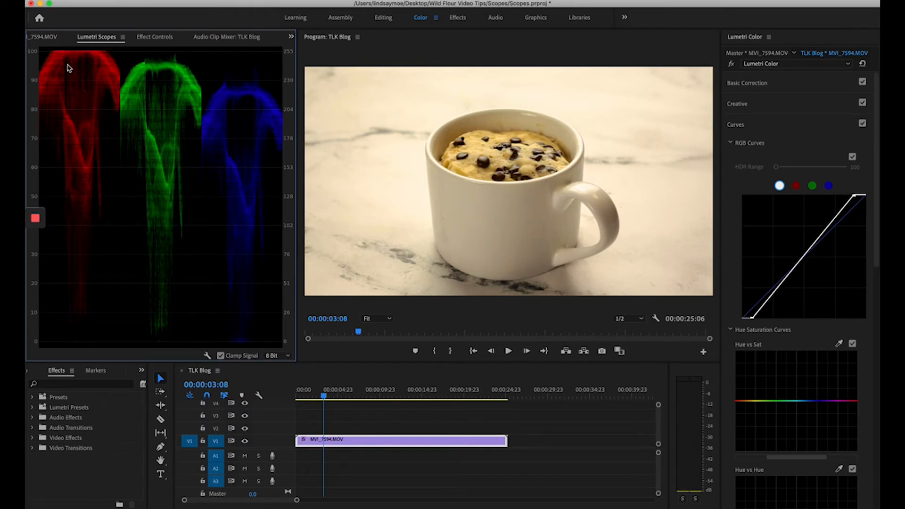
pyautogui.moveTo(227, 112)
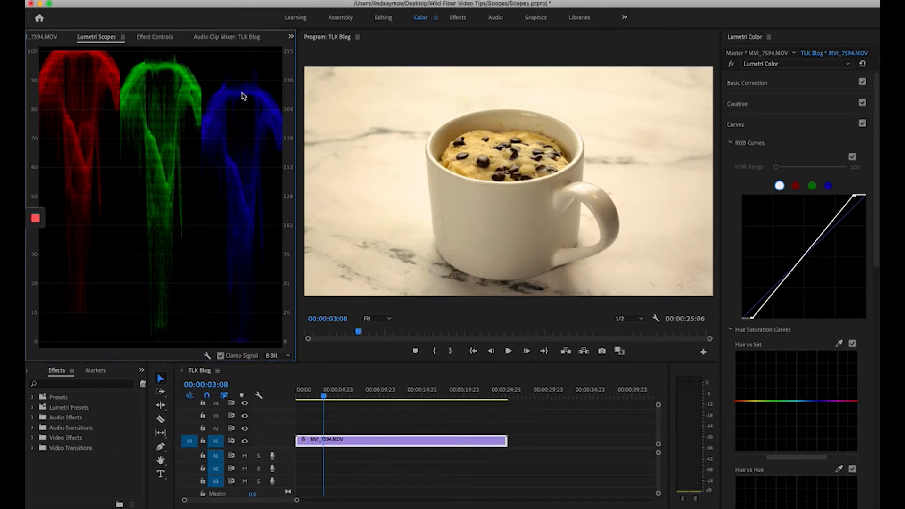
pyautogui.moveTo(516, 108)
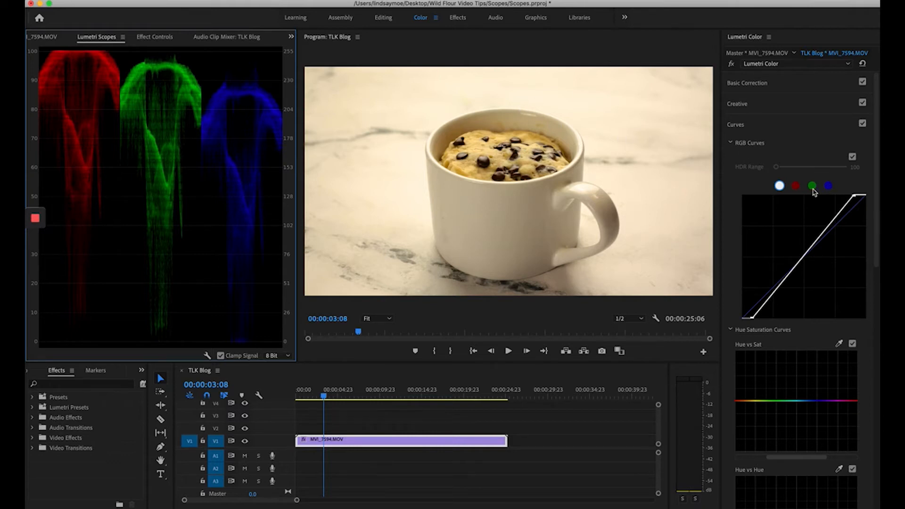
# - Trim the red, blue and green curve highlight endpoints so the parade channels sit level
pyautogui.click(795, 186)
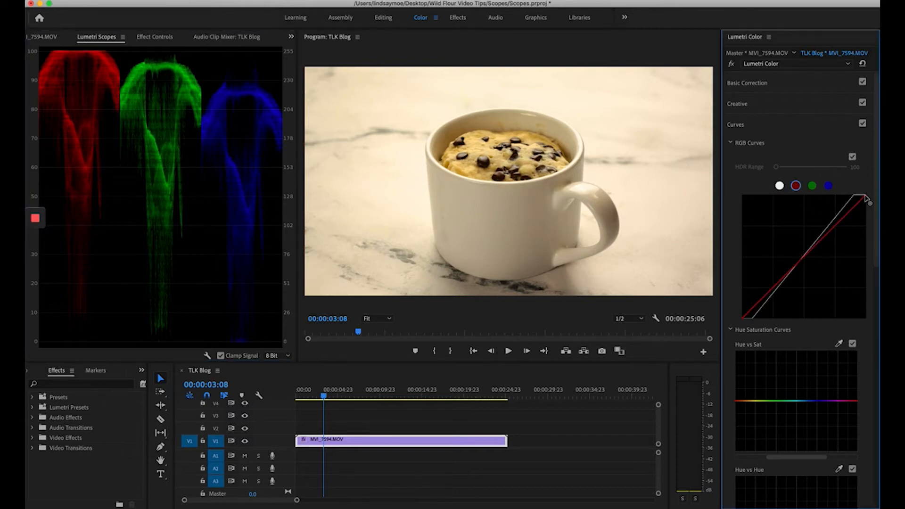
pyautogui.moveTo(866, 199); pyautogui.dragTo(866, 202)
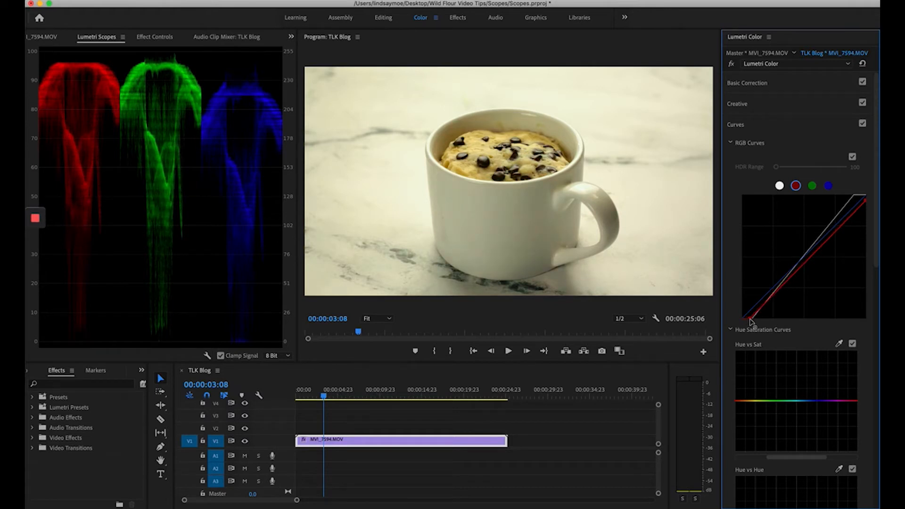
pyautogui.moveTo(839, 174)
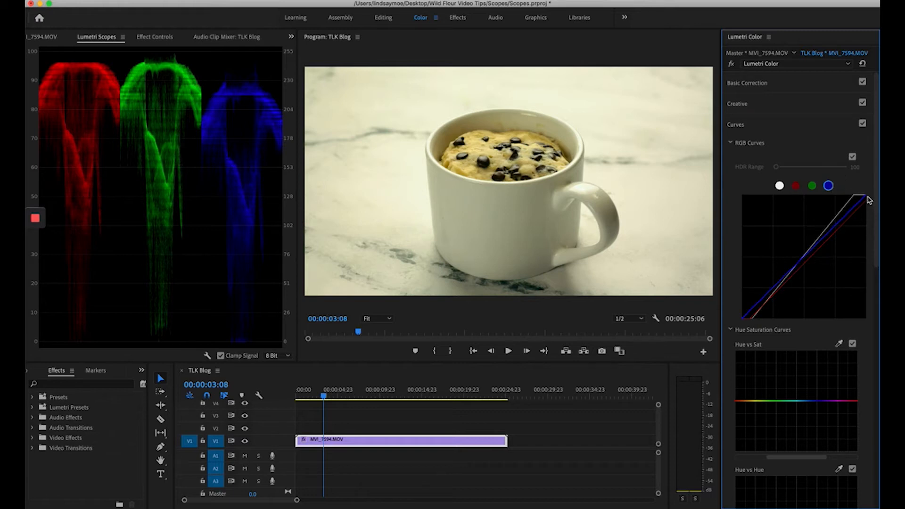
pyautogui.moveTo(868, 199); pyautogui.dragTo(860, 196)
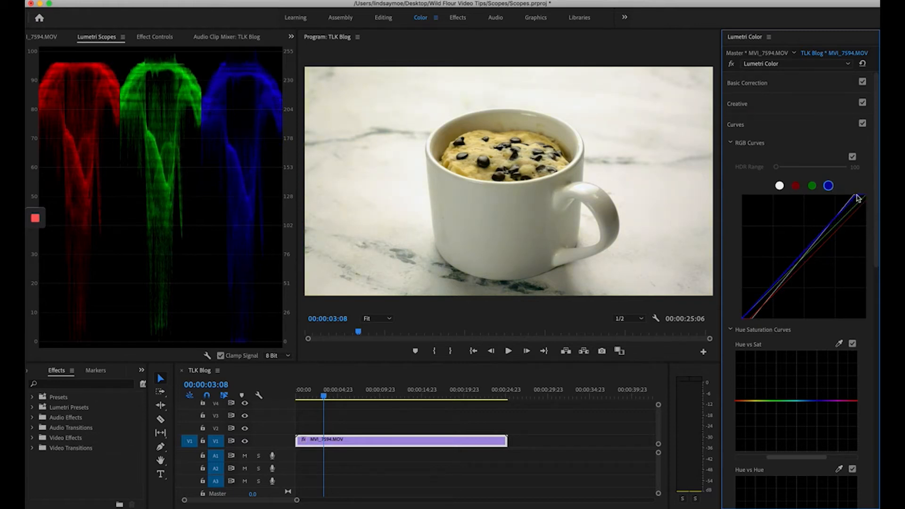
pyautogui.moveTo(860, 196); pyautogui.dragTo(857, 200)
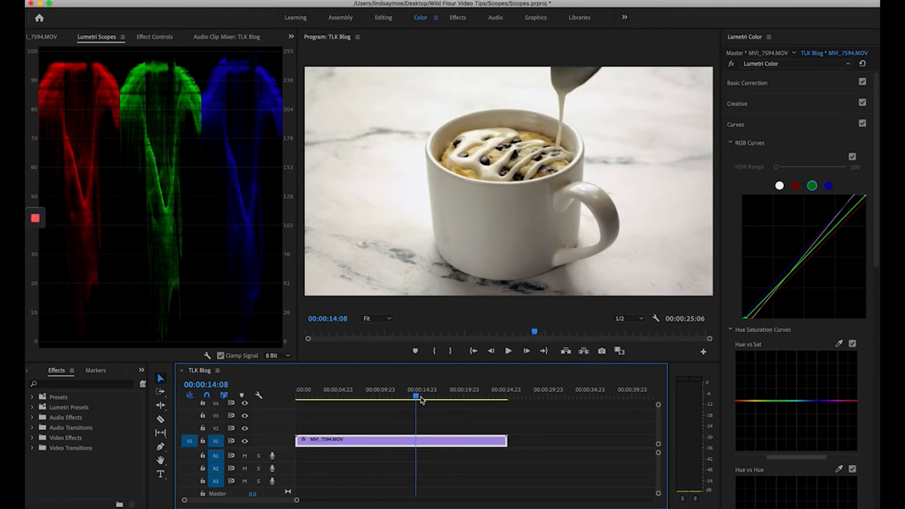
# - Scrub through the milk pour and park the playhead near 00:00:09:22 where the pour begins
pyautogui.moveTo(416, 397); pyautogui.dragTo(405, 397)
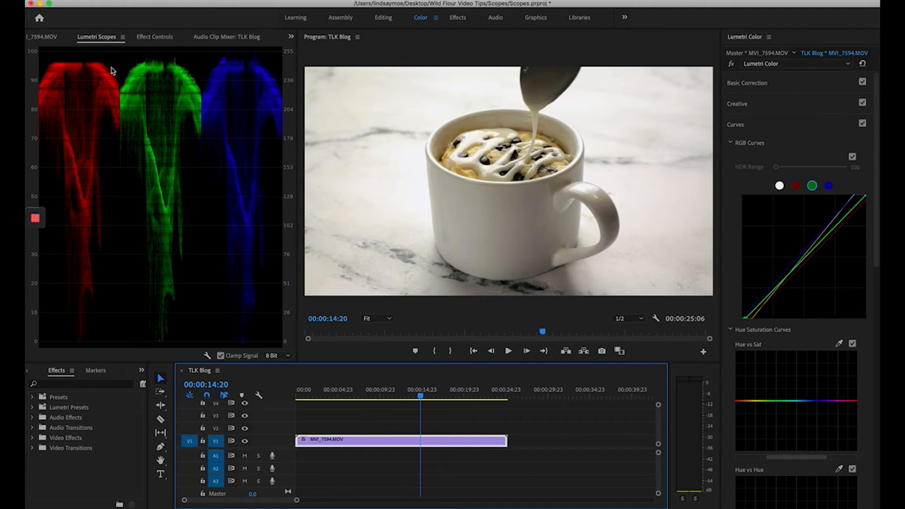
pyautogui.moveTo(279, 306)
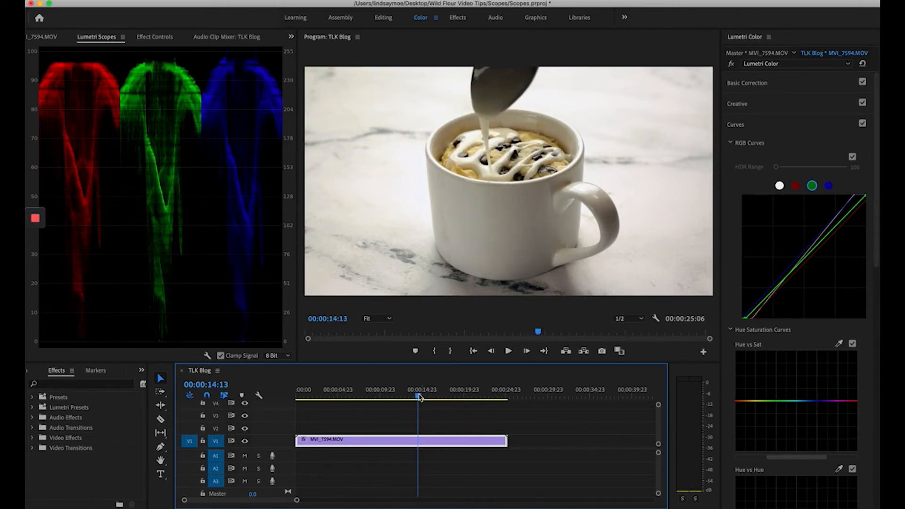
pyautogui.moveTo(419, 397); pyautogui.dragTo(381, 397)
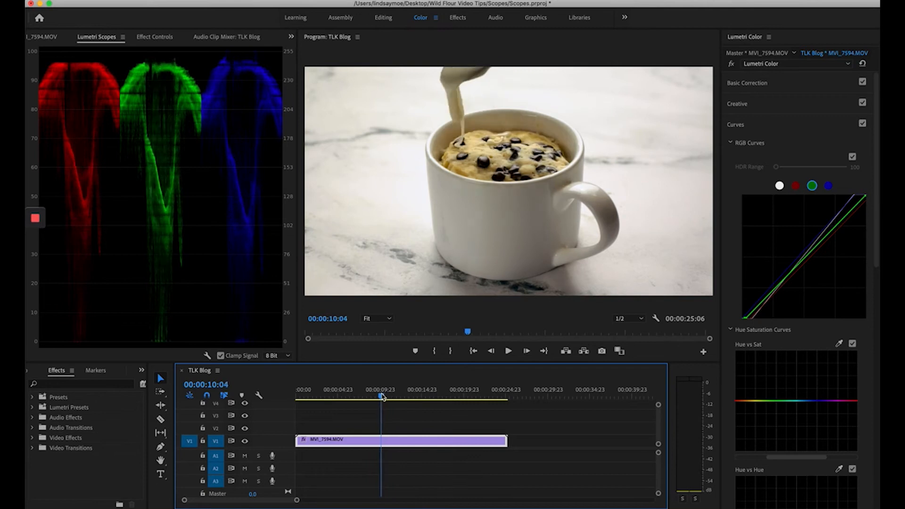
pyautogui.click(379, 398)
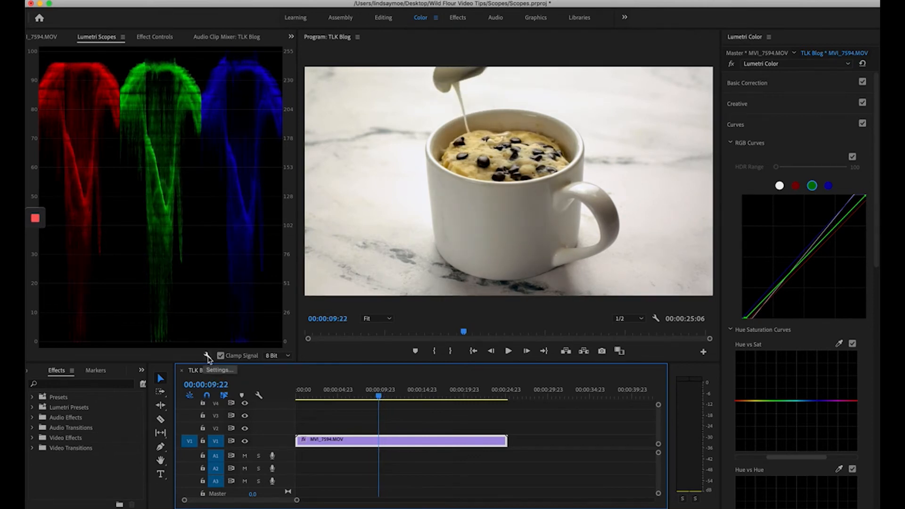
# - Enable Vectorscope YUV and disable Parade (RGB) in the Lumetri Scopes settings
pyautogui.click(207, 356)
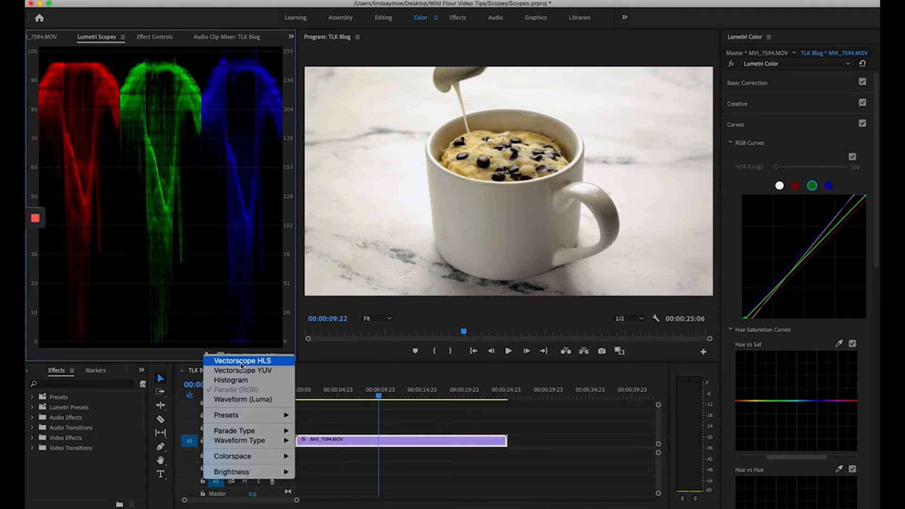
pyautogui.moveTo(244, 371)
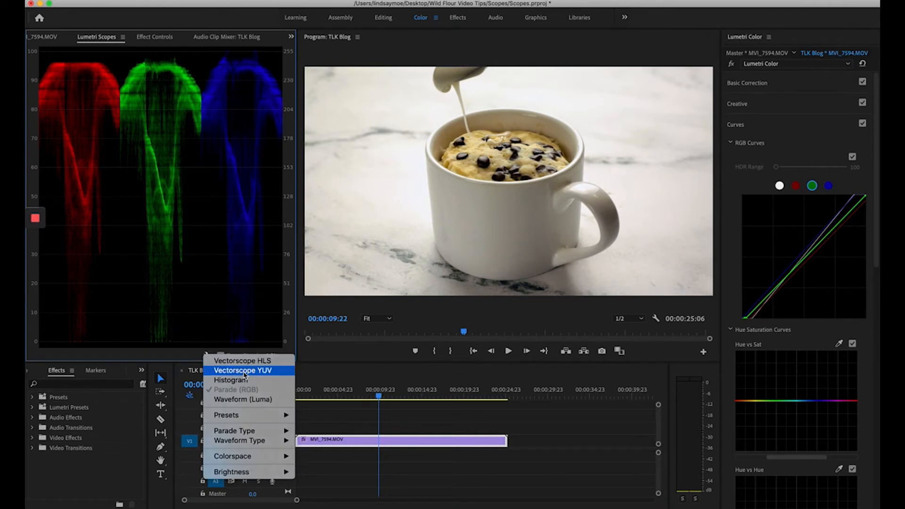
pyautogui.click(243, 370)
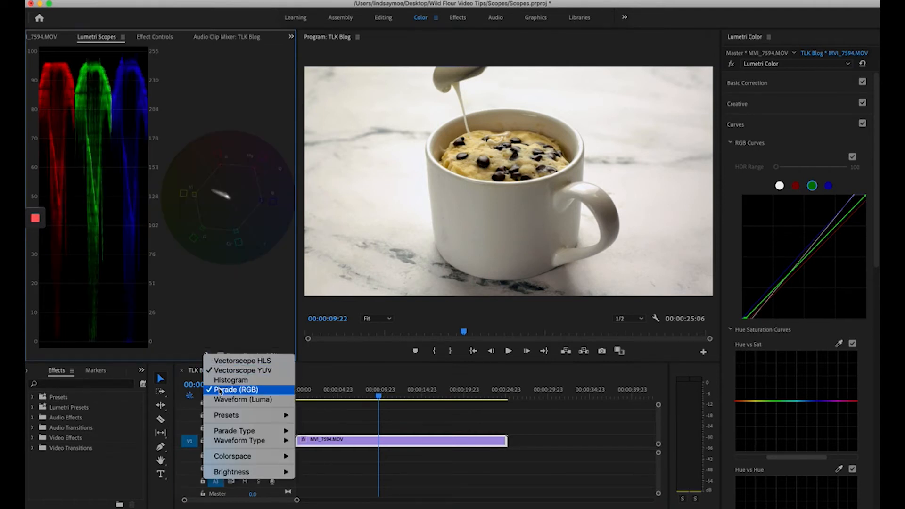
pyautogui.click(242, 360)
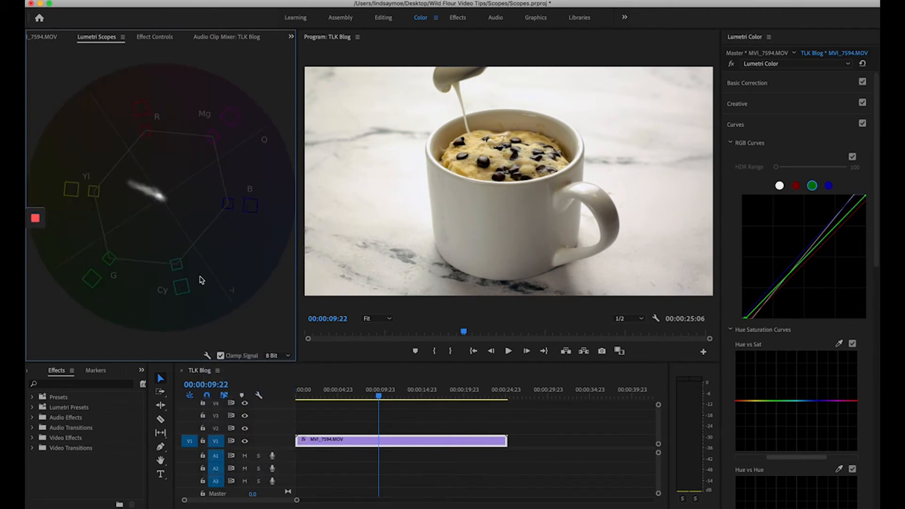
pyautogui.moveTo(176, 256)
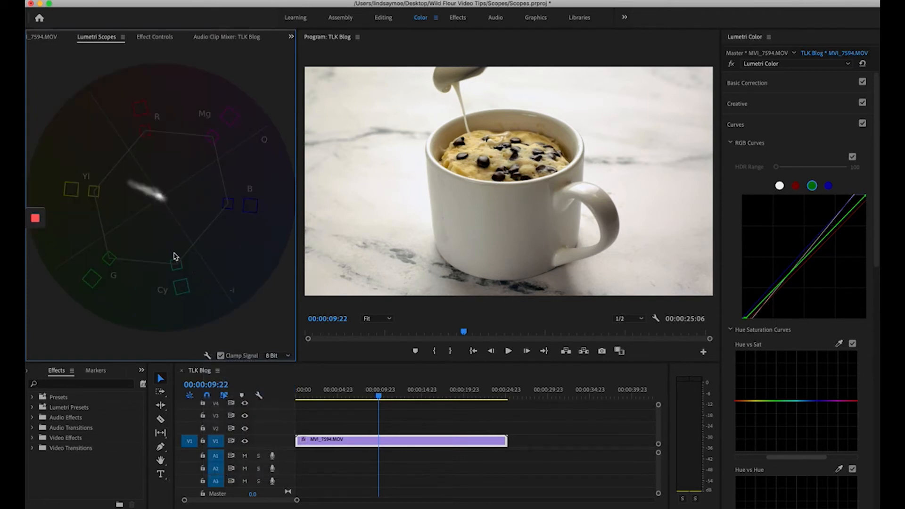
pyautogui.moveTo(117, 267)
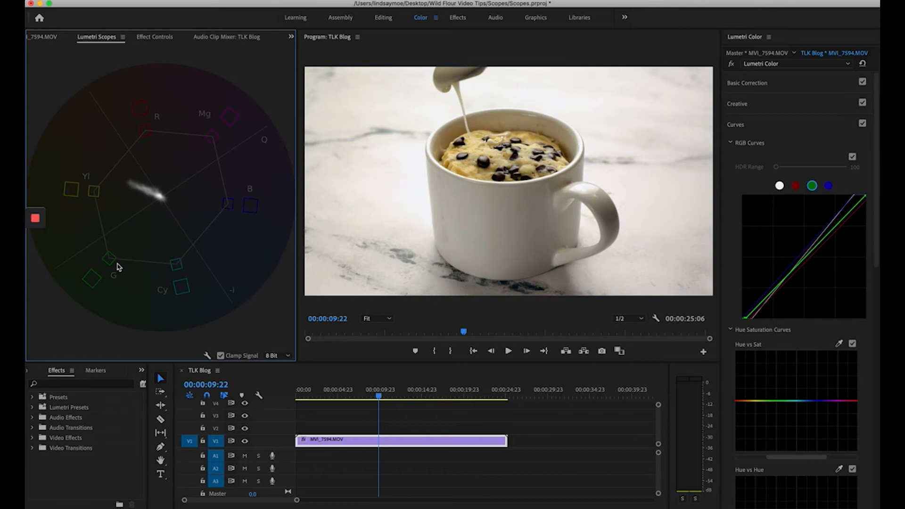
pyautogui.moveTo(443, 218)
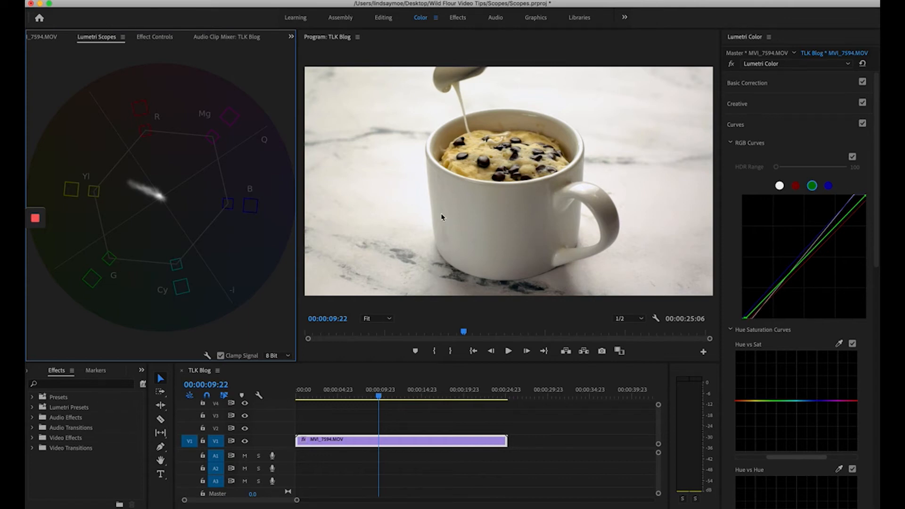
pyautogui.moveTo(225, 193)
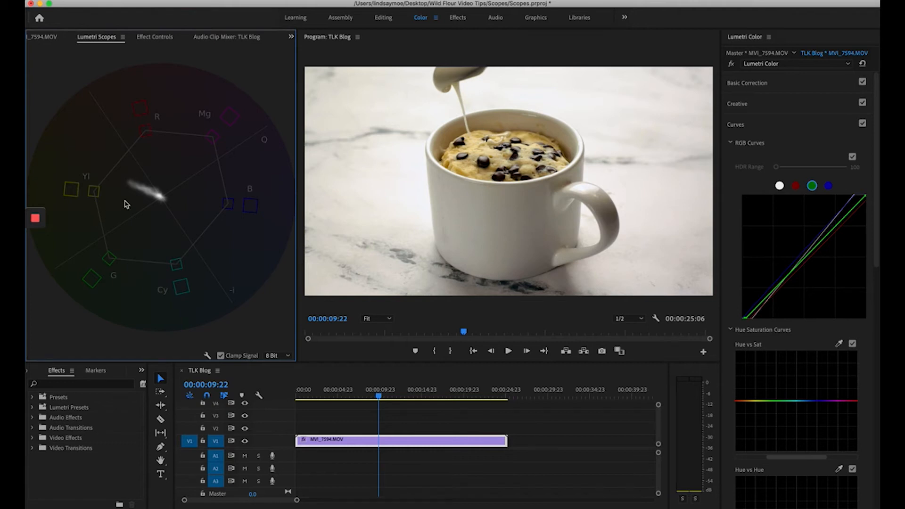
pyautogui.moveTo(130, 193)
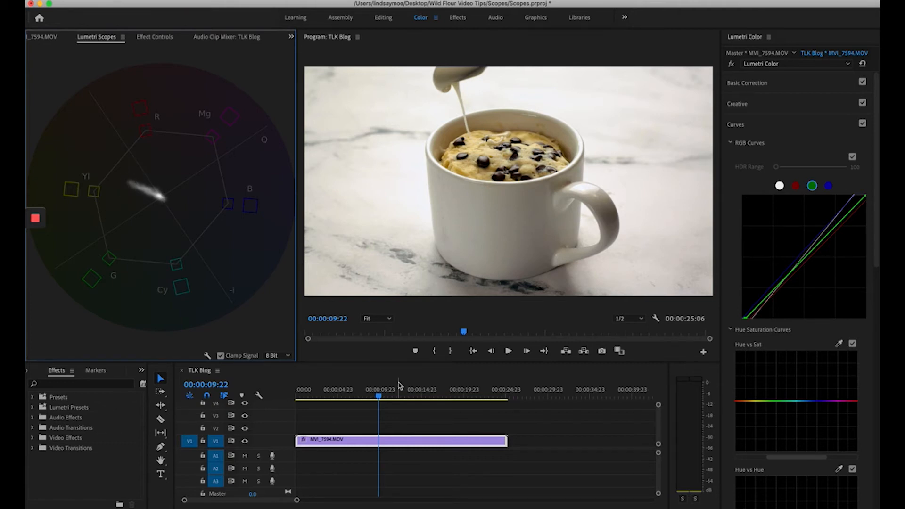
pyautogui.moveTo(860, 309)
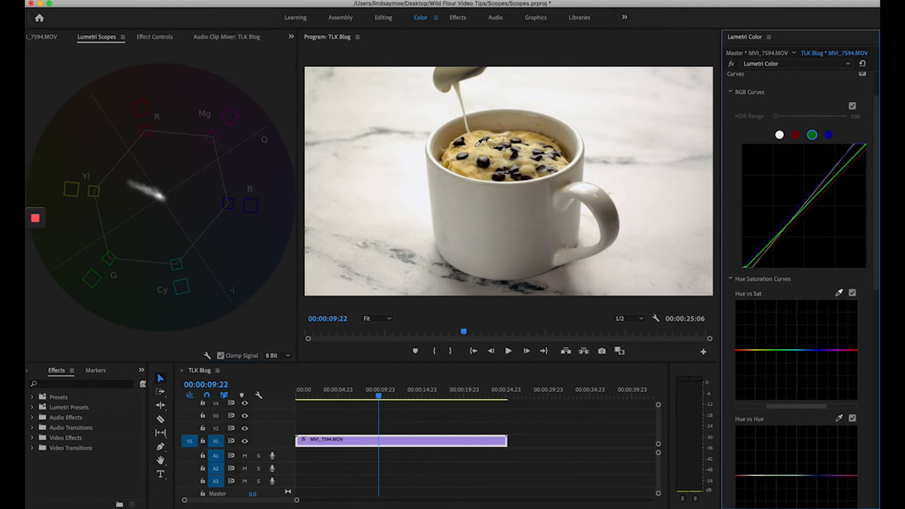
# - Add Hue vs Sat points around orange and drag one to adjust the warm tones' saturation
pyautogui.click(749, 352)
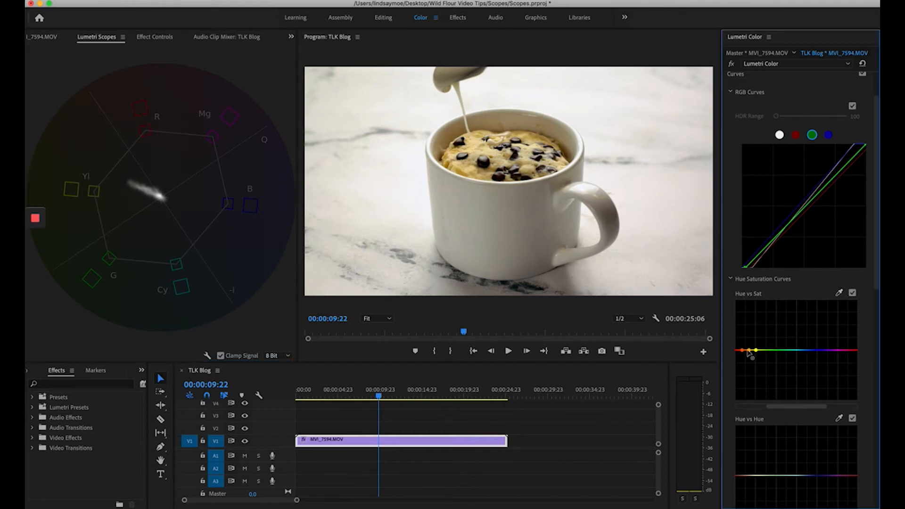
pyautogui.moveTo(748, 351); pyautogui.dragTo(751, 358)
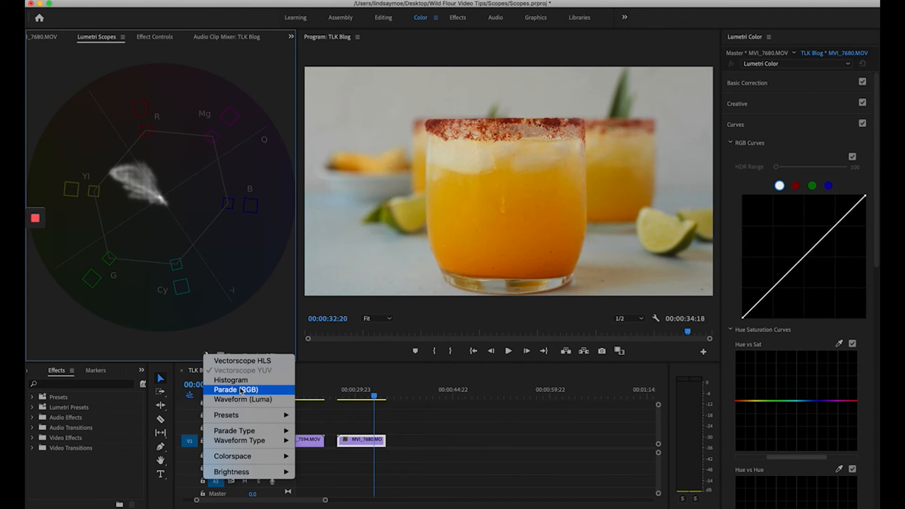
pyautogui.moveTo(109, 185)
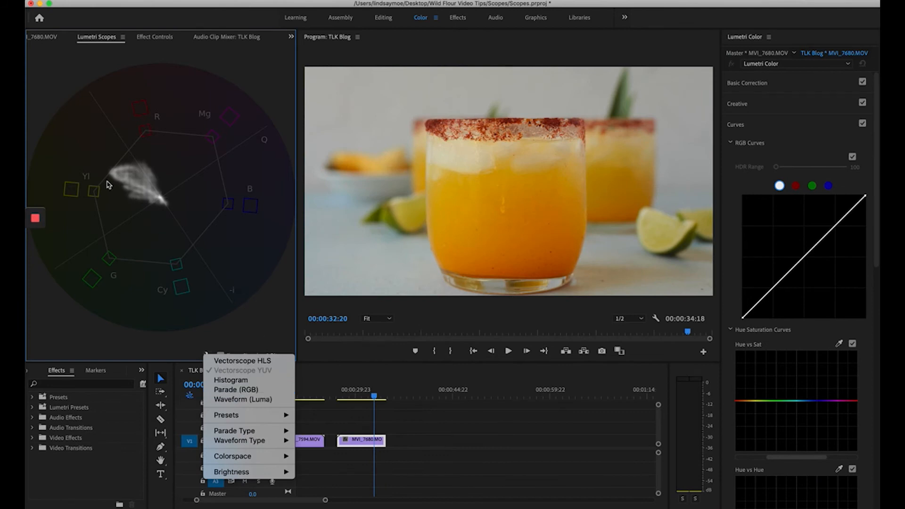
pyautogui.moveTo(137, 166)
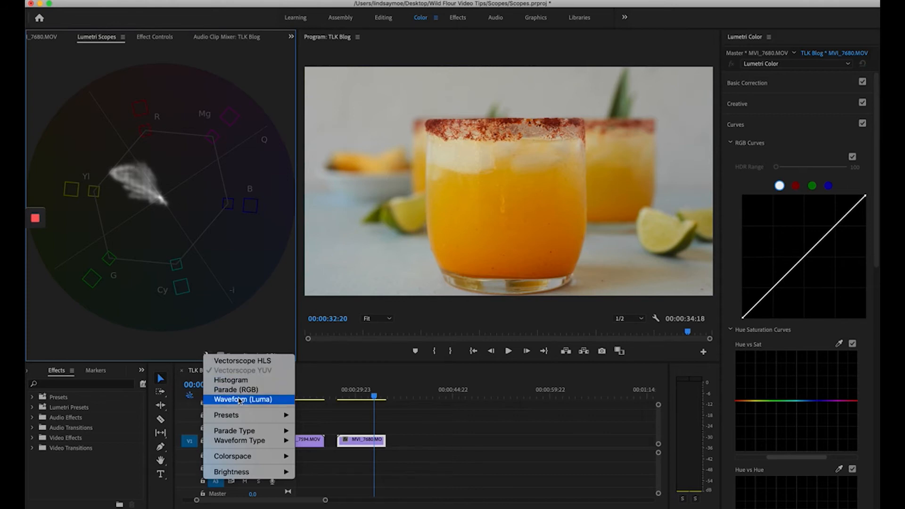
# - Show the luma waveform instead of the vectorscope for the MVI_7680.MOV margarita clip
pyautogui.click(244, 400)
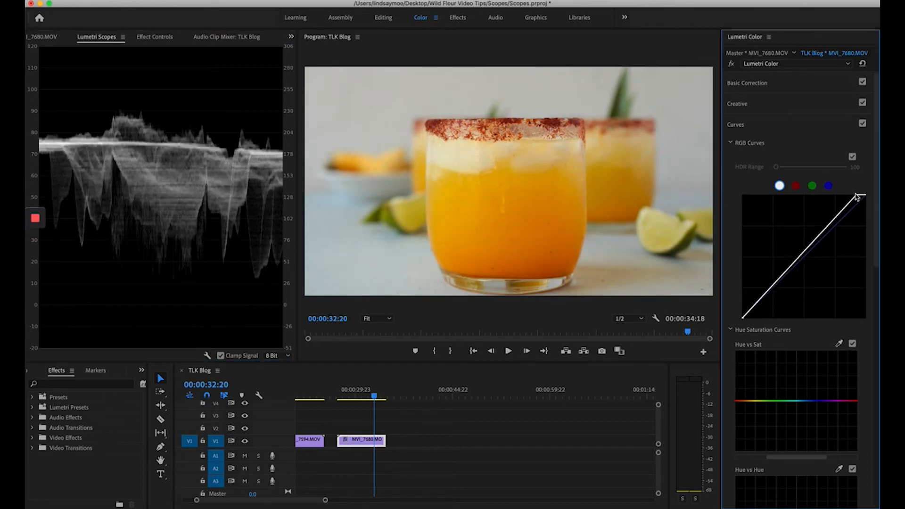
# - Pull both master curve endpoints inward to widen the margarita clip's luma waveform
pyautogui.moveTo(861, 193); pyautogui.dragTo(860, 197)
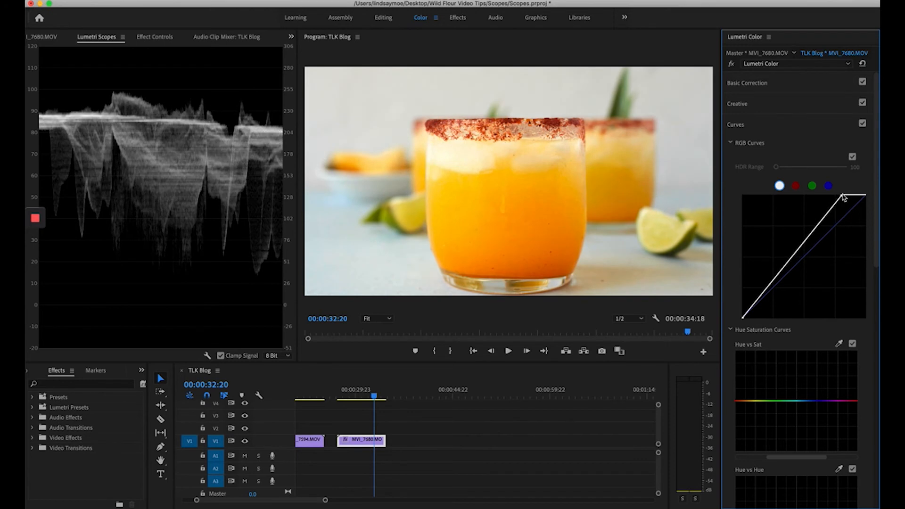
pyautogui.moveTo(845, 196); pyautogui.dragTo(745, 321)
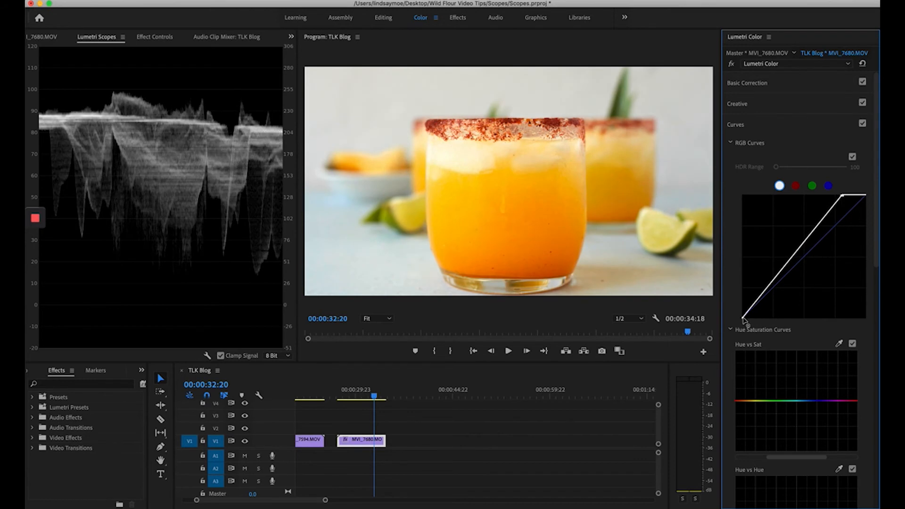
pyautogui.moveTo(744, 323); pyautogui.dragTo(759, 323)
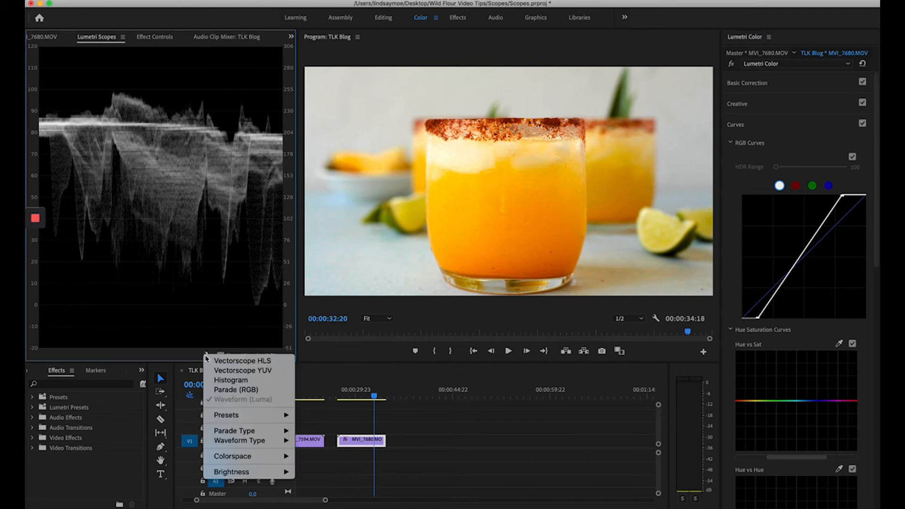
# - Show only the RGB parade in Lumetri Scopes, hiding the luma waveform
pyautogui.click(236, 390)
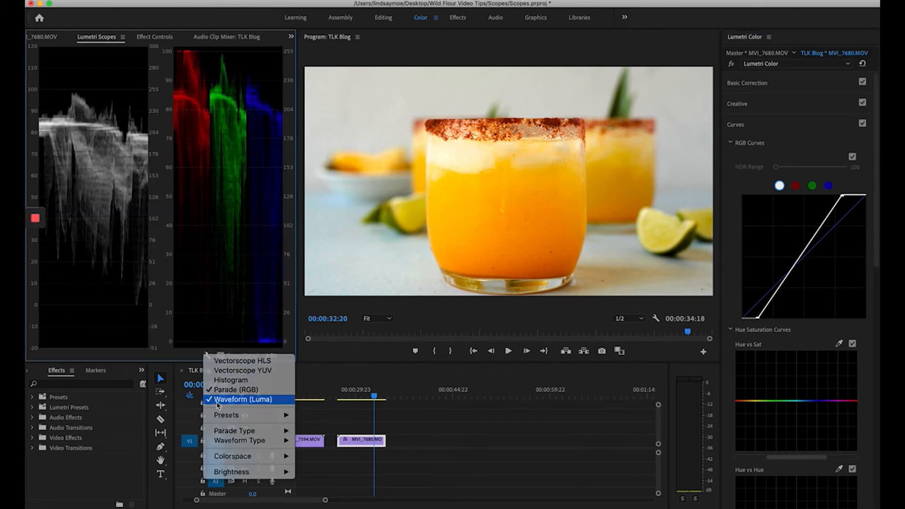
pyautogui.click(236, 390)
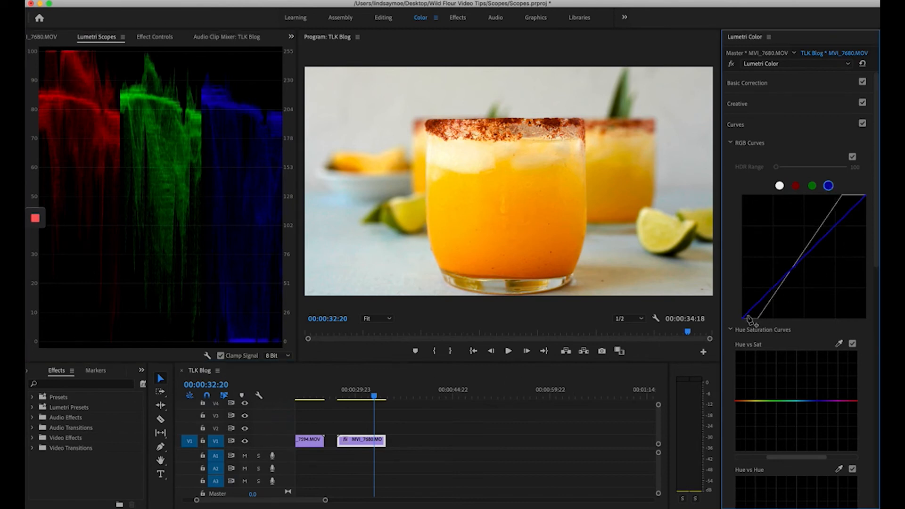
# - Rebalance the blue curve and the red curve's highlight end, then select green
pyautogui.moveTo(751, 320); pyautogui.dragTo(742, 320)
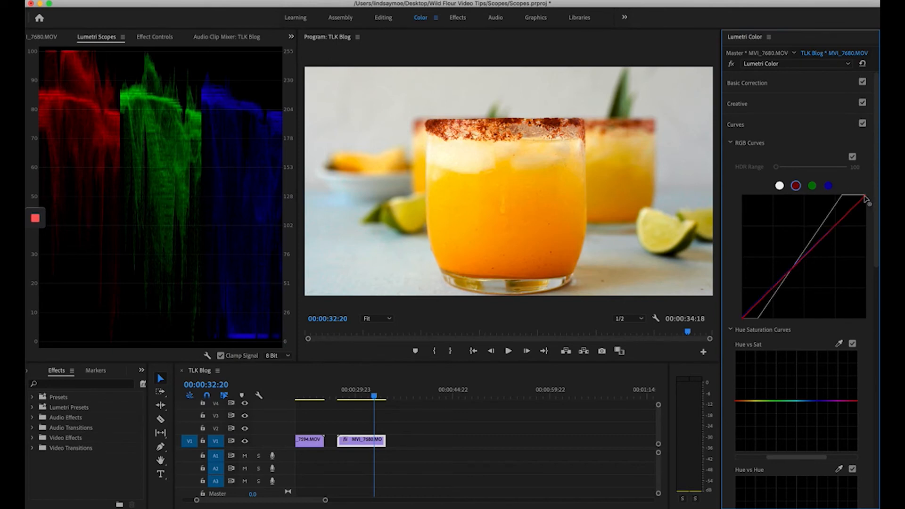
pyautogui.moveTo(868, 199); pyautogui.dragTo(861, 199)
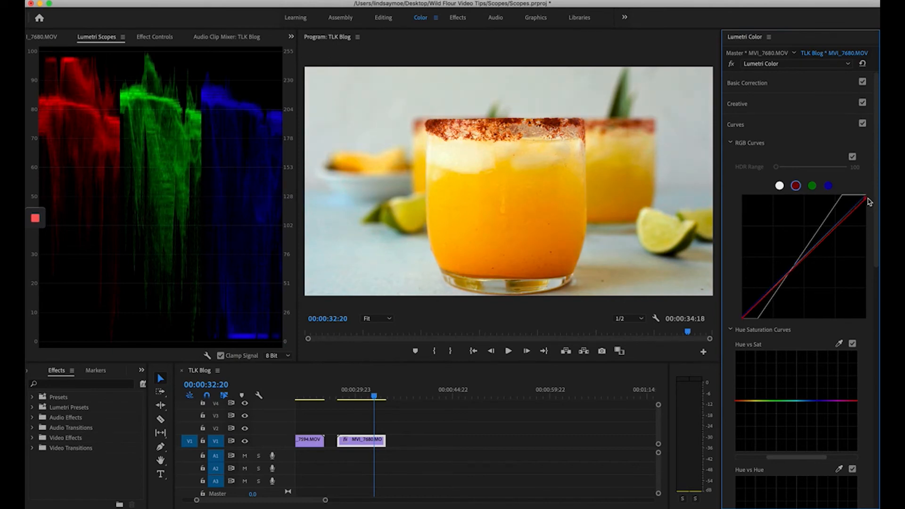
pyautogui.click(812, 186)
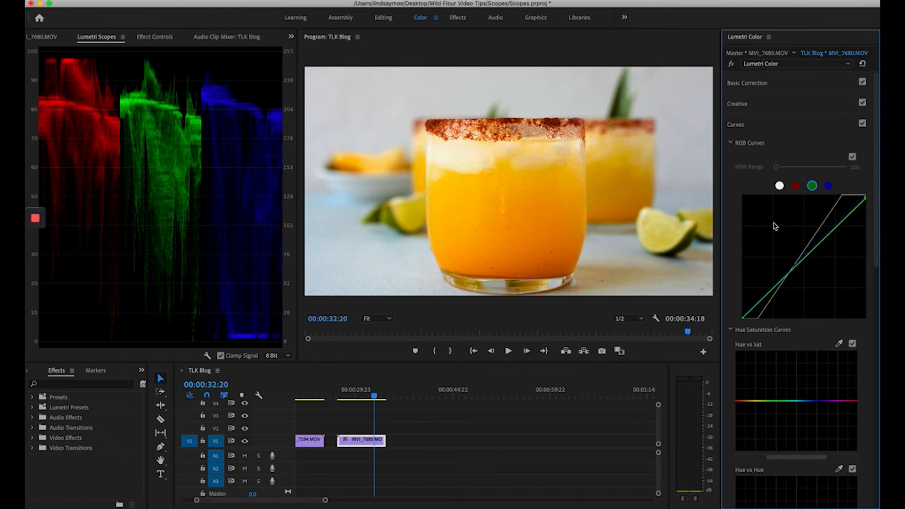
# - Raise the clip's exposure to 0.1 in Basic Correction
pyautogui.click(747, 83)
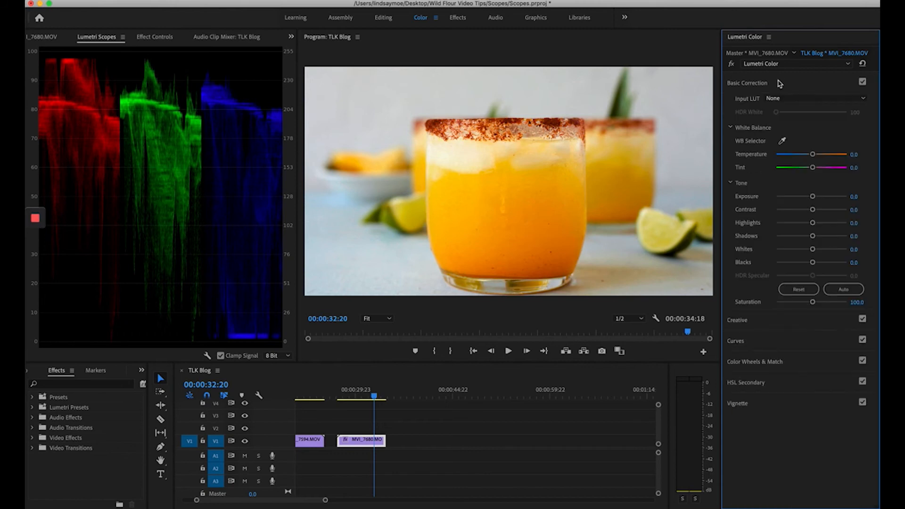
pyautogui.moveTo(813, 197); pyautogui.dragTo(814, 196)
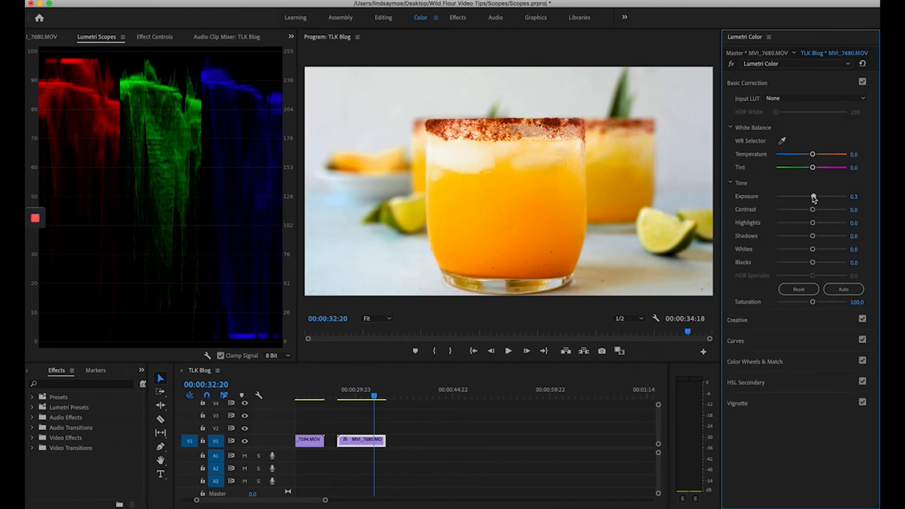
pyautogui.moveTo(814, 196); pyautogui.dragTo(812, 196)
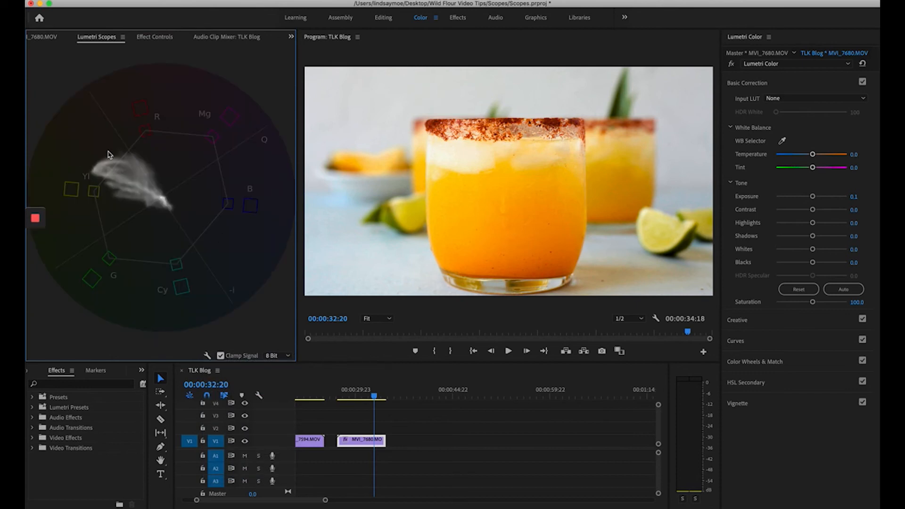
pyautogui.moveTo(137, 173)
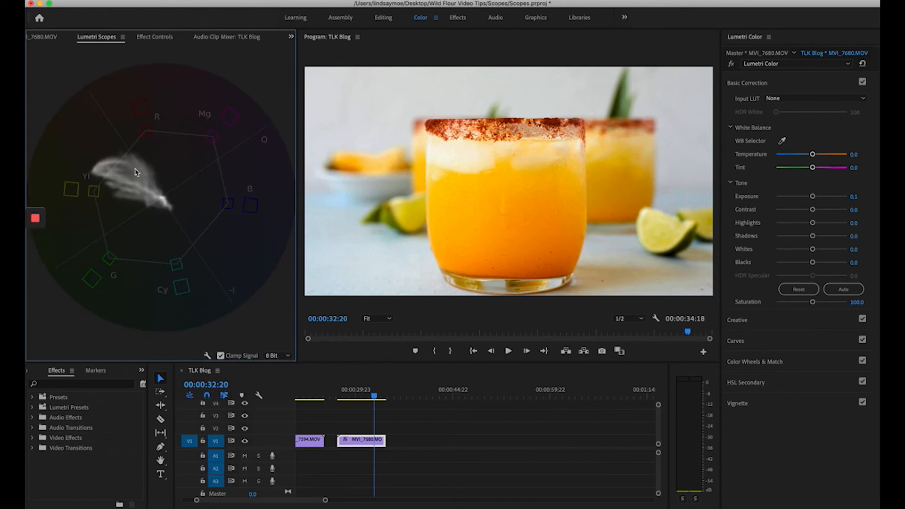
# - Dip the Hue vs Sat curve around orange and yellow to desaturate the drink's warm tones
pyautogui.click(737, 125)
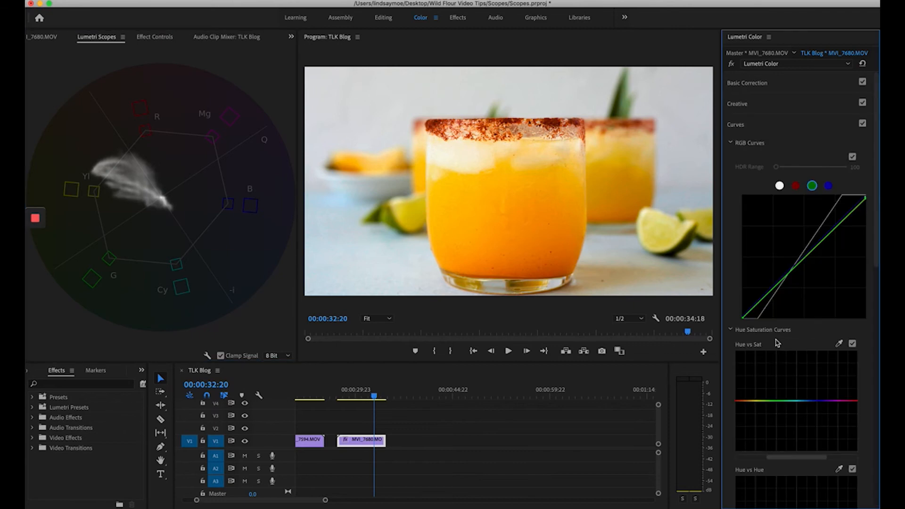
pyautogui.scroll(-3)
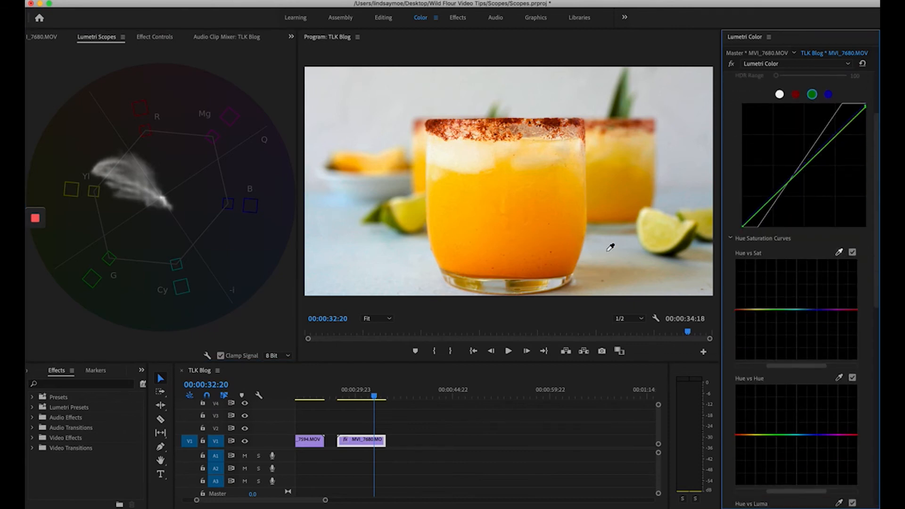
pyautogui.moveTo(93, 185)
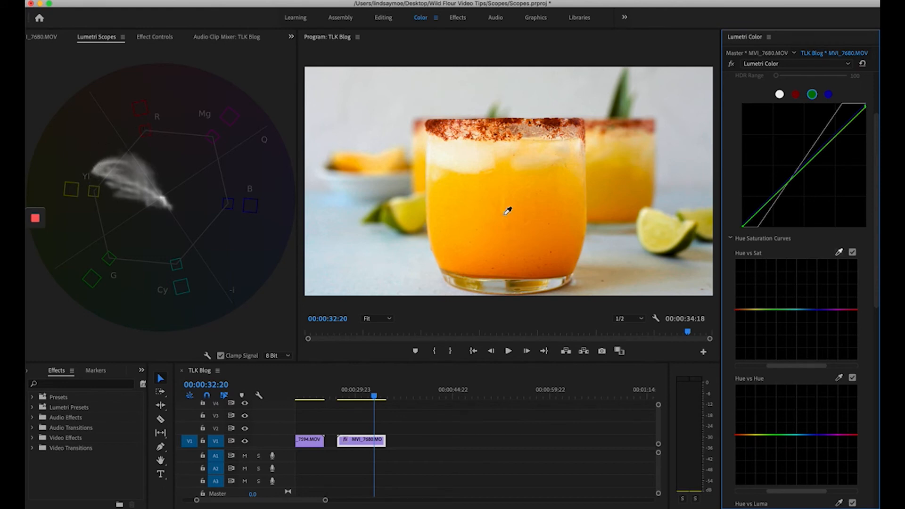
pyautogui.moveTo(527, 228)
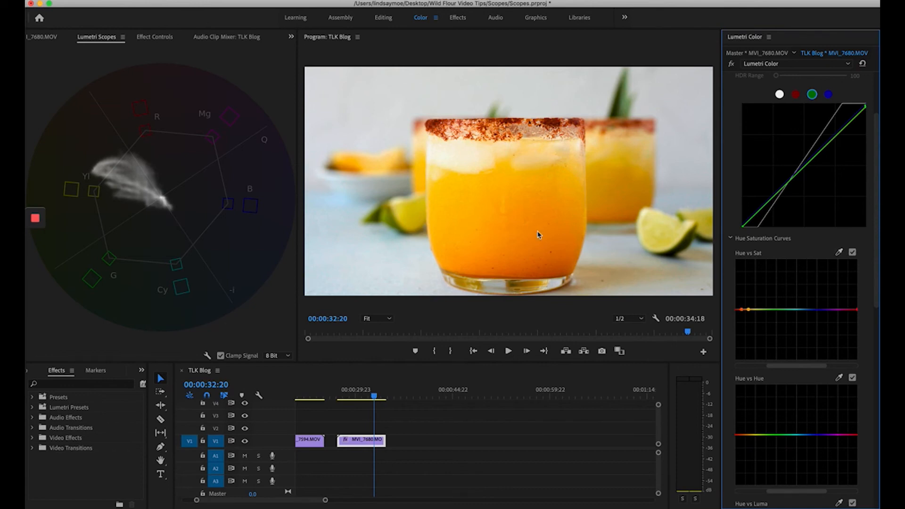
pyautogui.moveTo(745, 317)
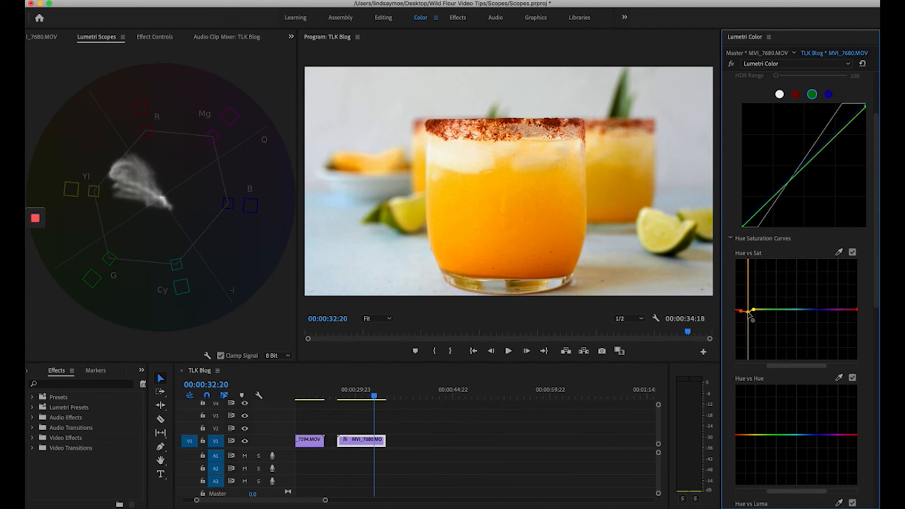
pyautogui.moveTo(753, 319); pyautogui.dragTo(742, 315)
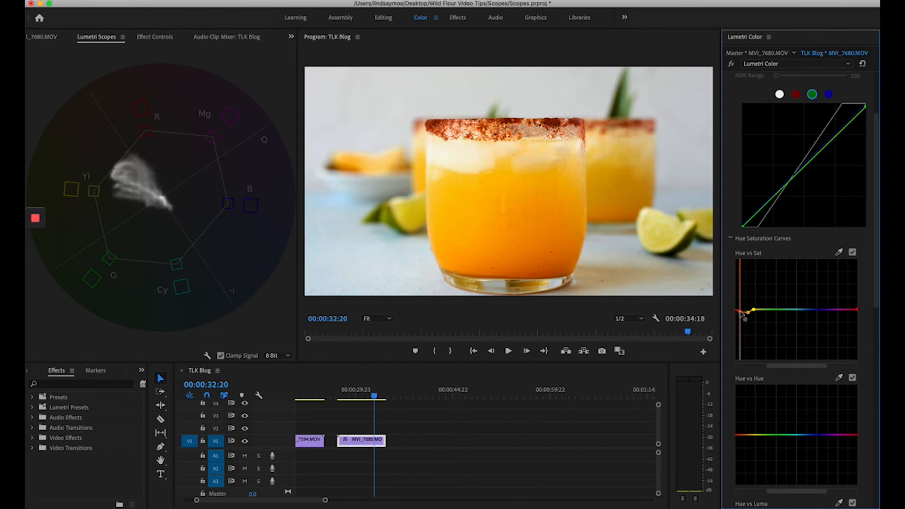
pyautogui.moveTo(739, 310); pyautogui.dragTo(753, 313)
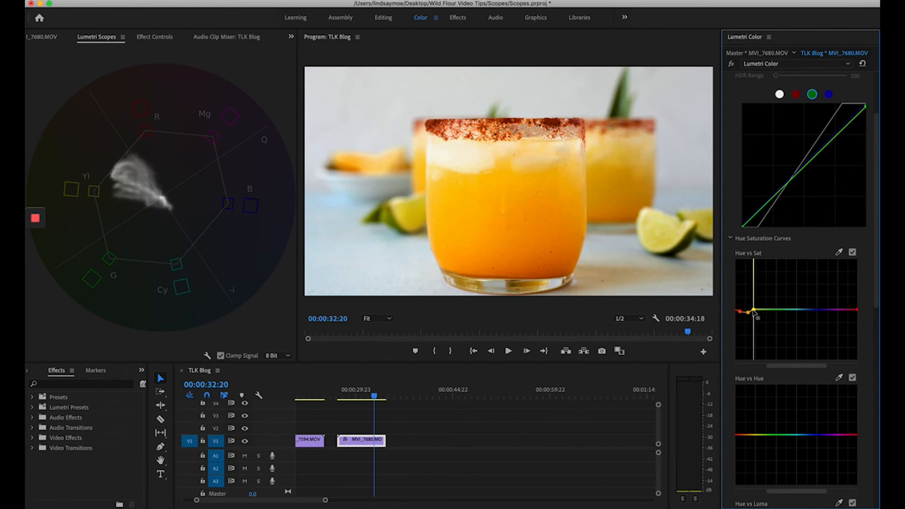
pyautogui.moveTo(757, 312); pyautogui.dragTo(762, 326)
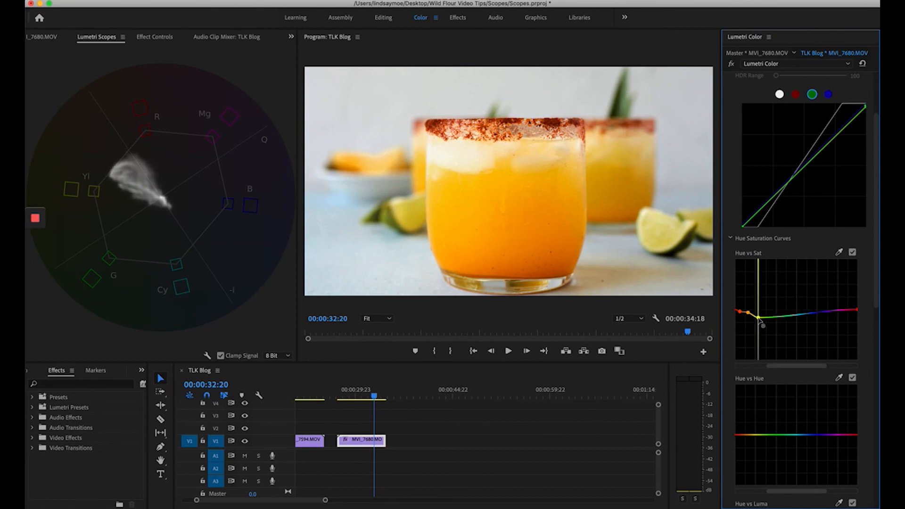
pyautogui.moveTo(762, 324); pyautogui.dragTo(762, 314)
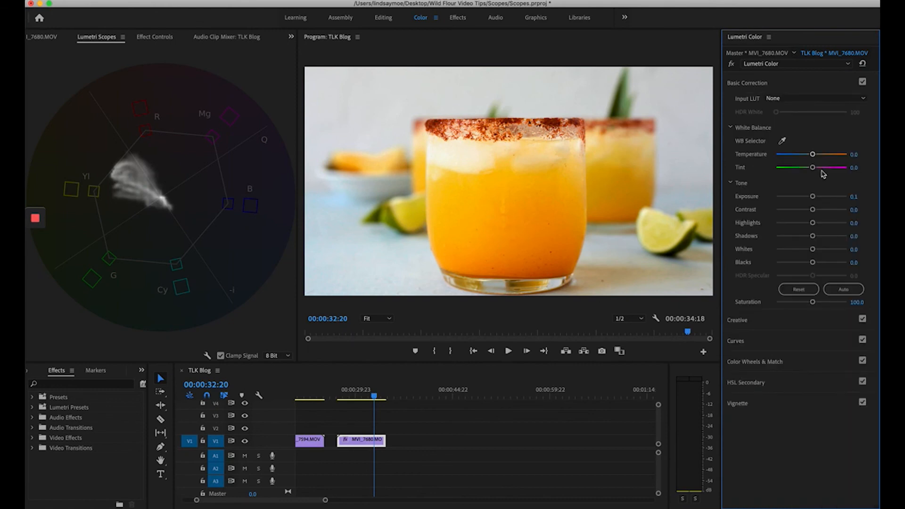
# - Raise contrast to 62.9 and lower blacks to -20.0 in Basic Correction
pyautogui.moveTo(813, 209); pyautogui.dragTo(816, 209)
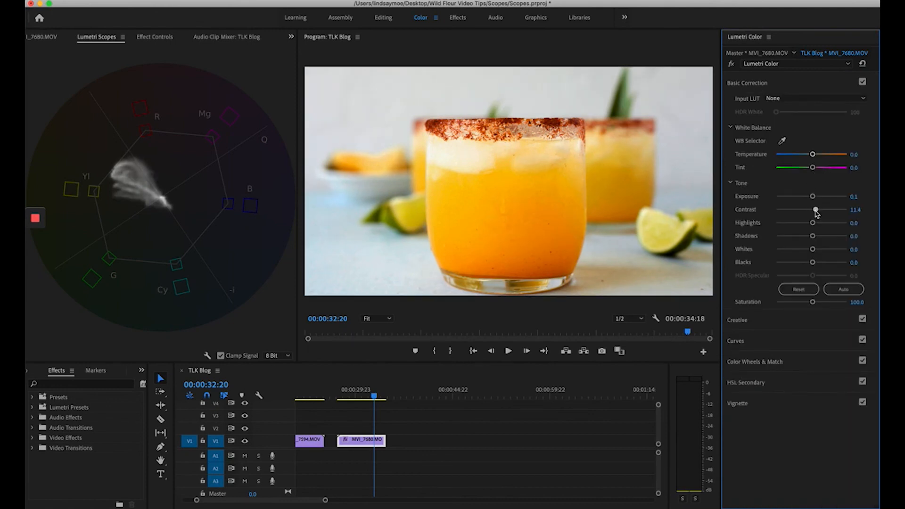
pyautogui.moveTo(815, 210); pyautogui.dragTo(830, 209)
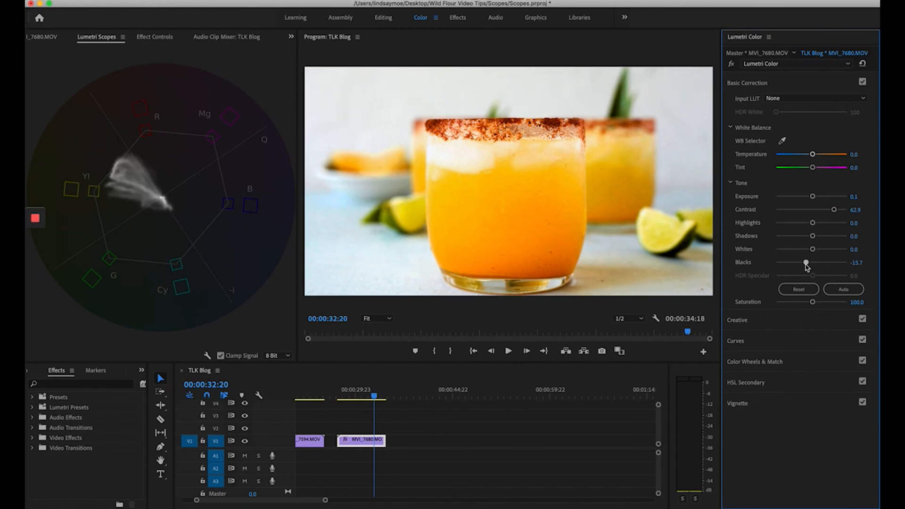
pyautogui.moveTo(806, 263); pyautogui.dragTo(803, 263)
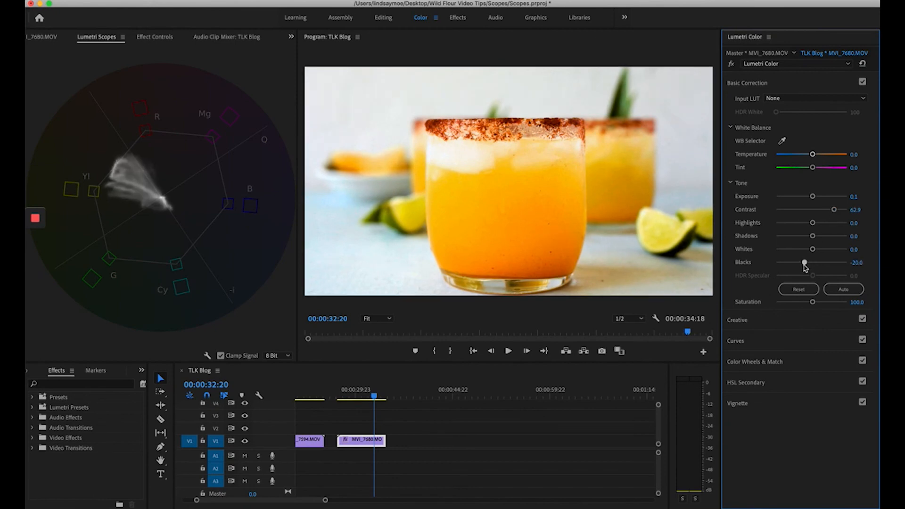